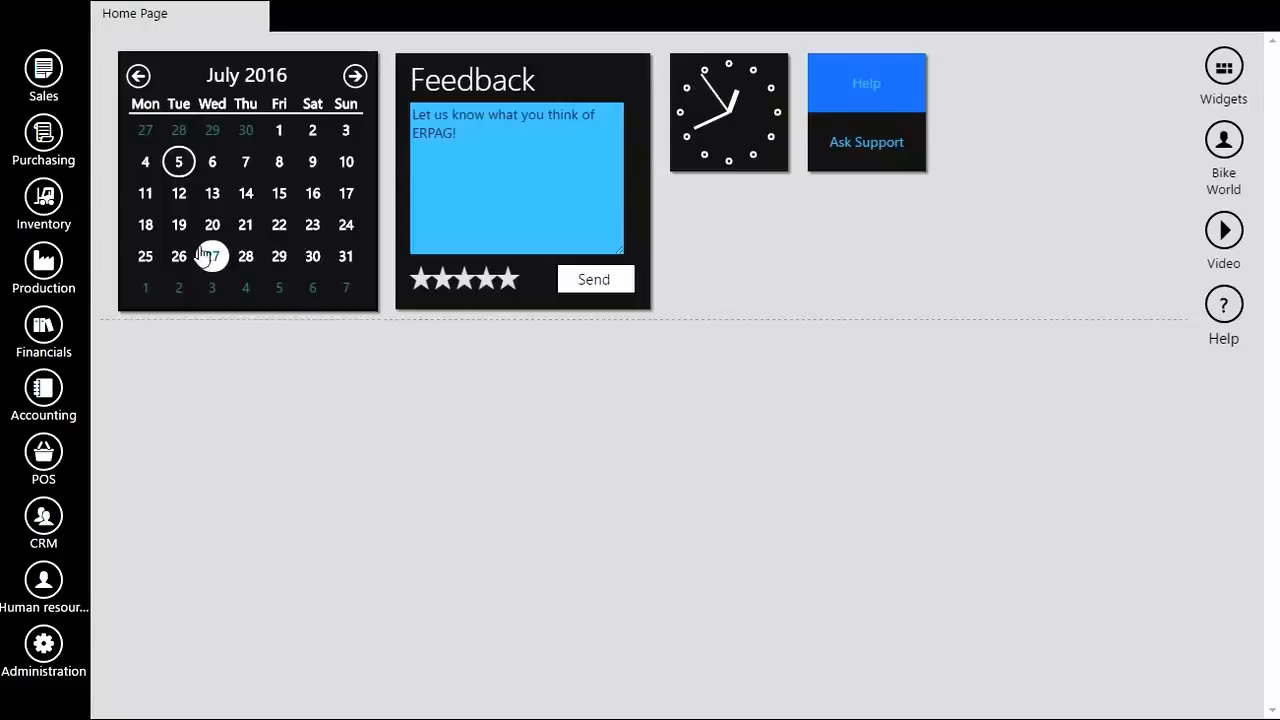
Show the Products and services list from the Inventory module.
click(44, 198)
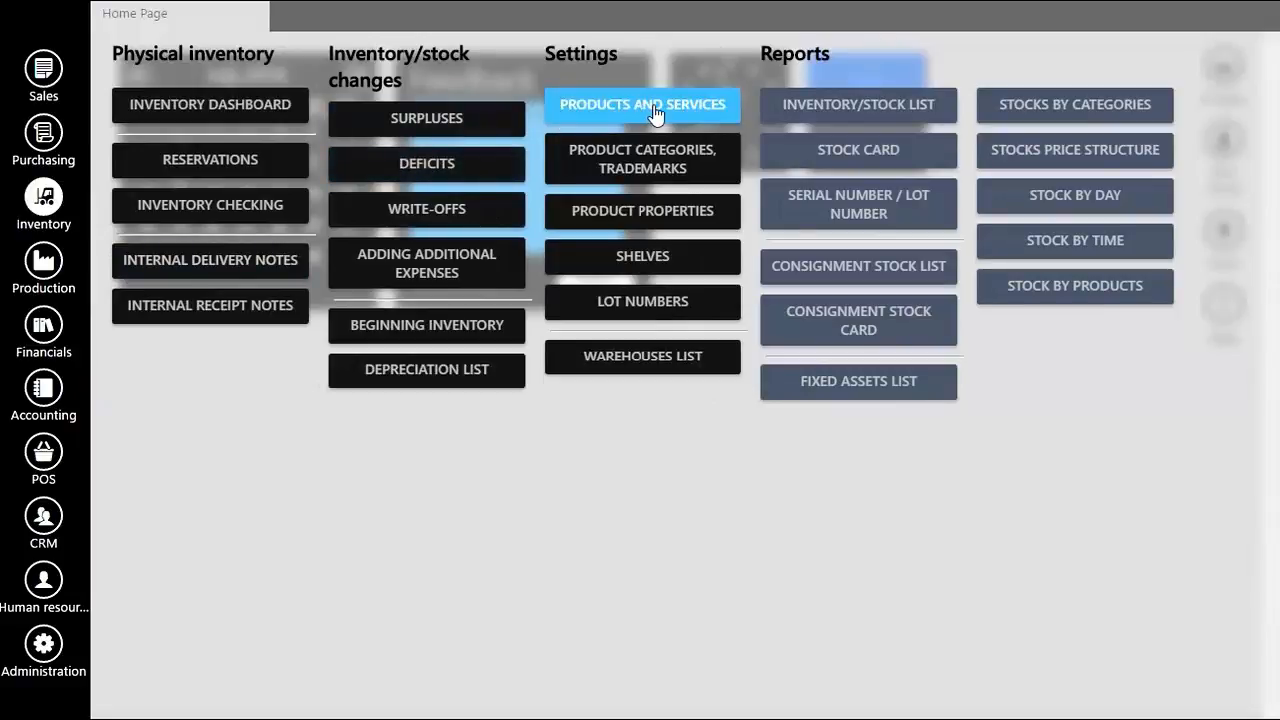
click(642, 104)
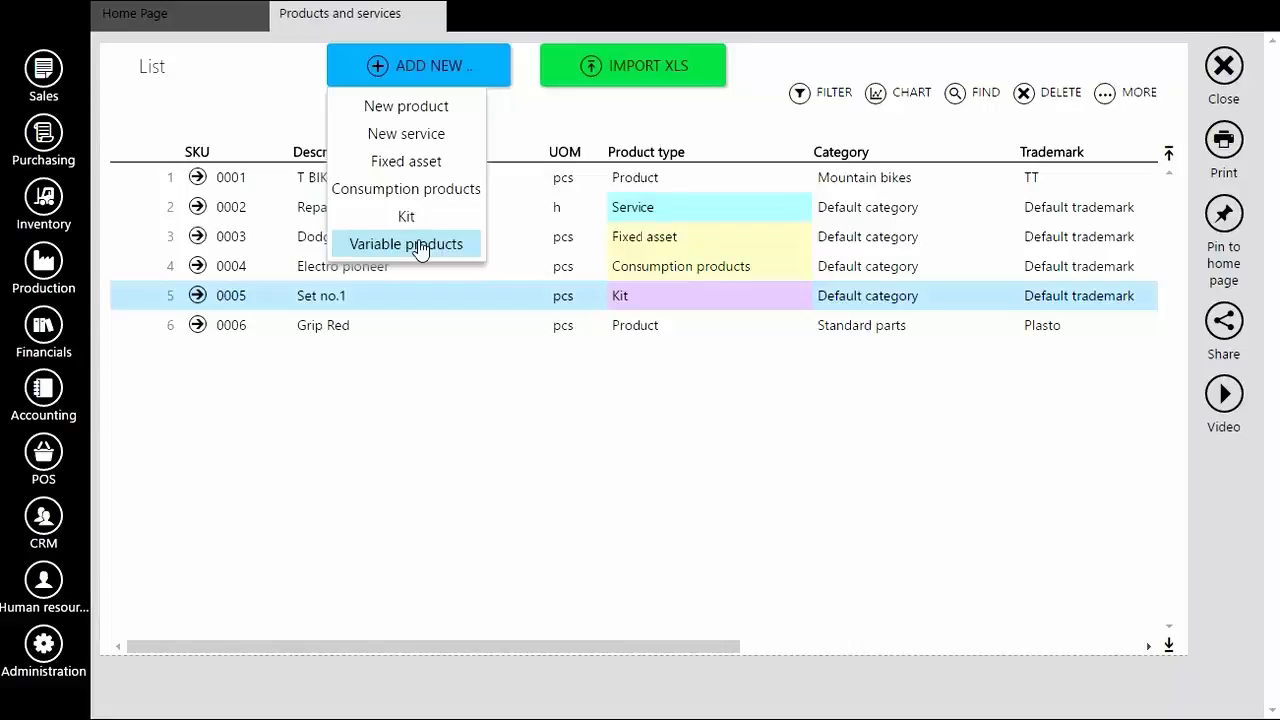
mouse_move(404, 106)
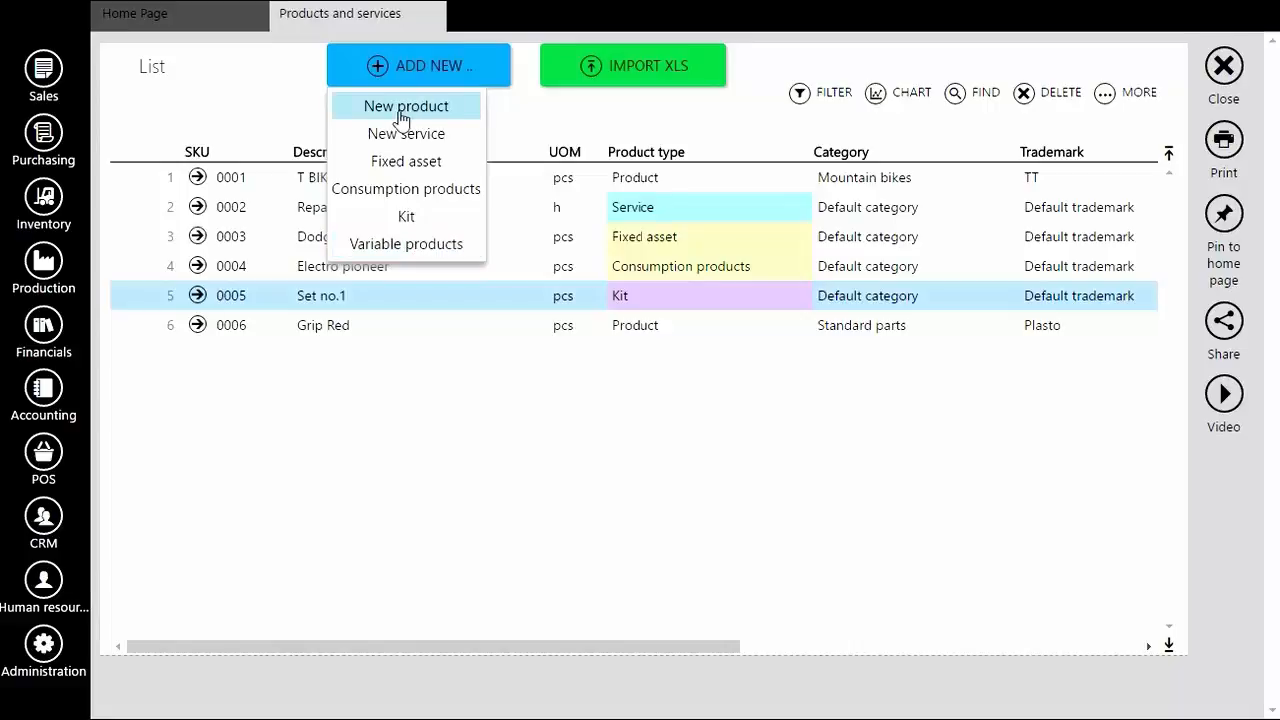
Create a new product Grip Blue in Standard parts with trademark Plasto, price 10.00.
click(404, 106)
text(G)
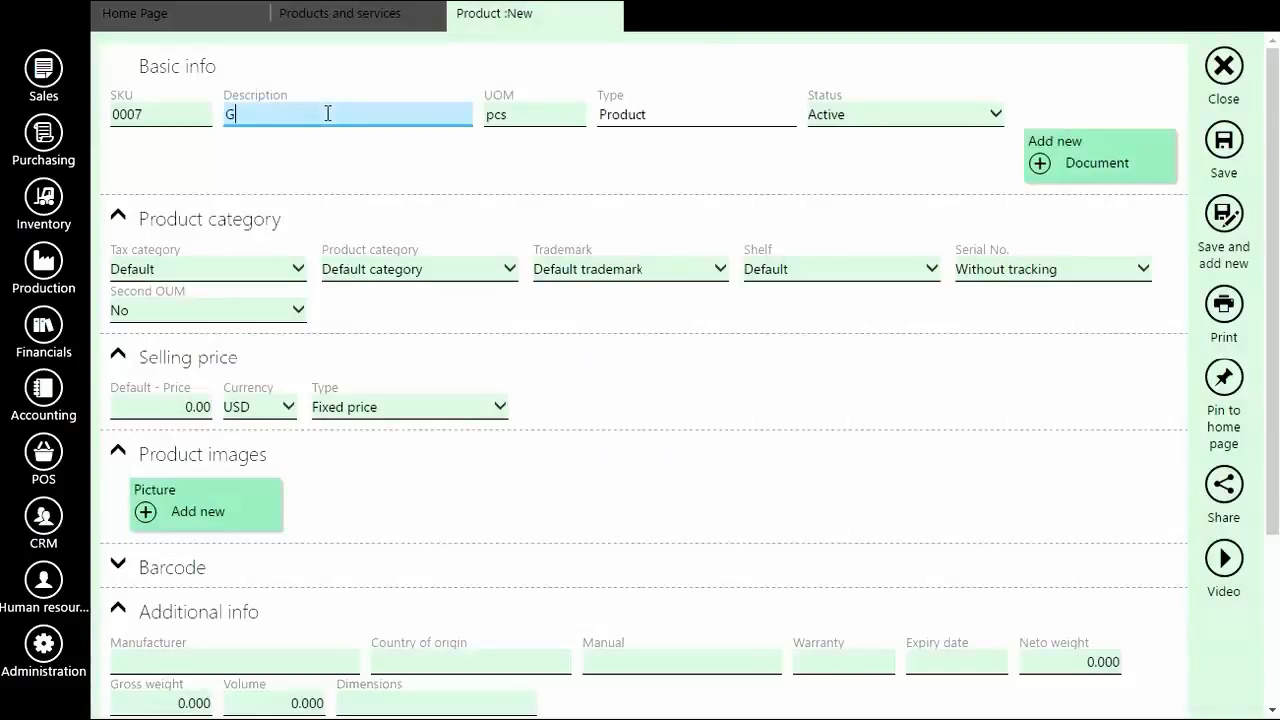
text(rip)
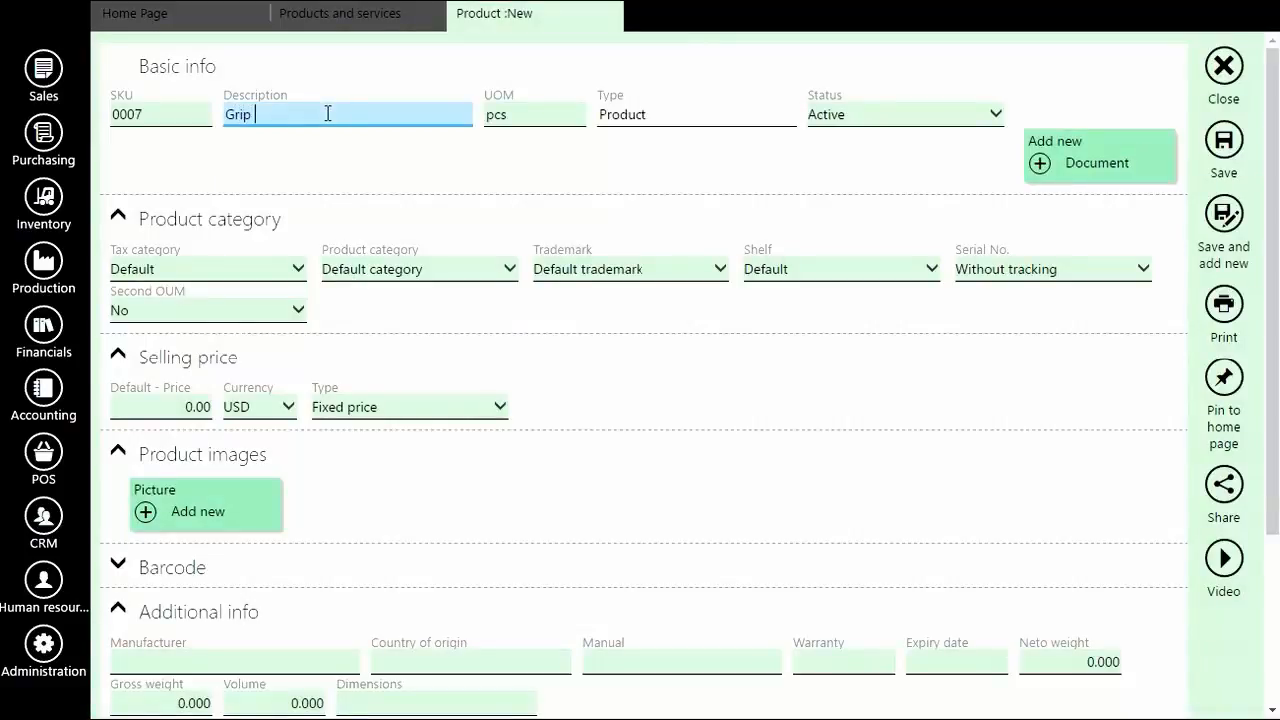
text(Blue)
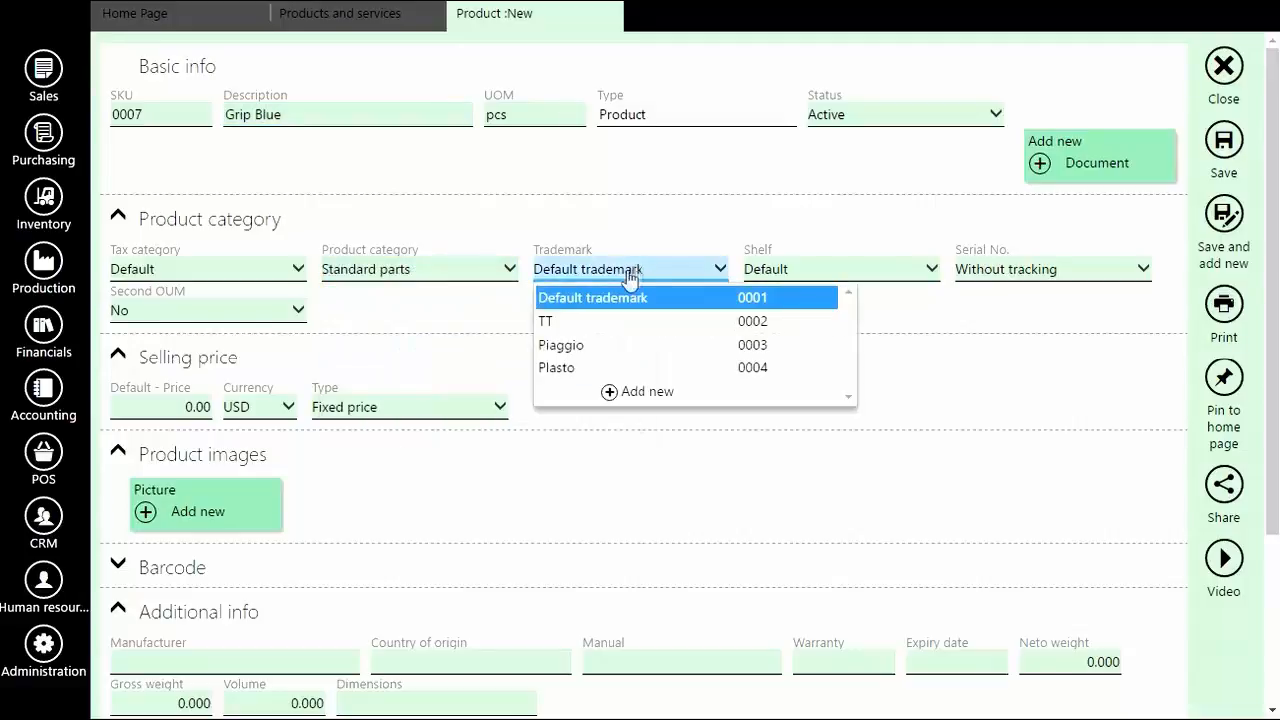
click(556, 368)
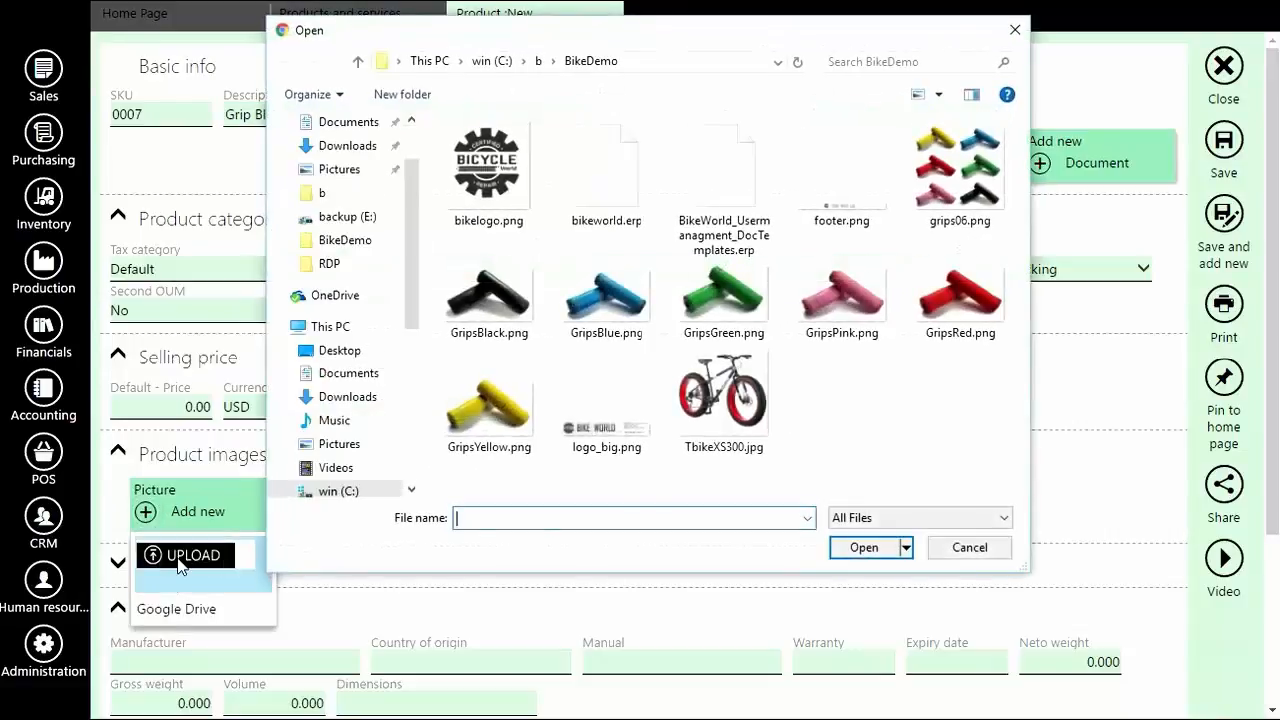
Attach the GripsBlue.png picture and save the Grip Blue product.
click(606, 296)
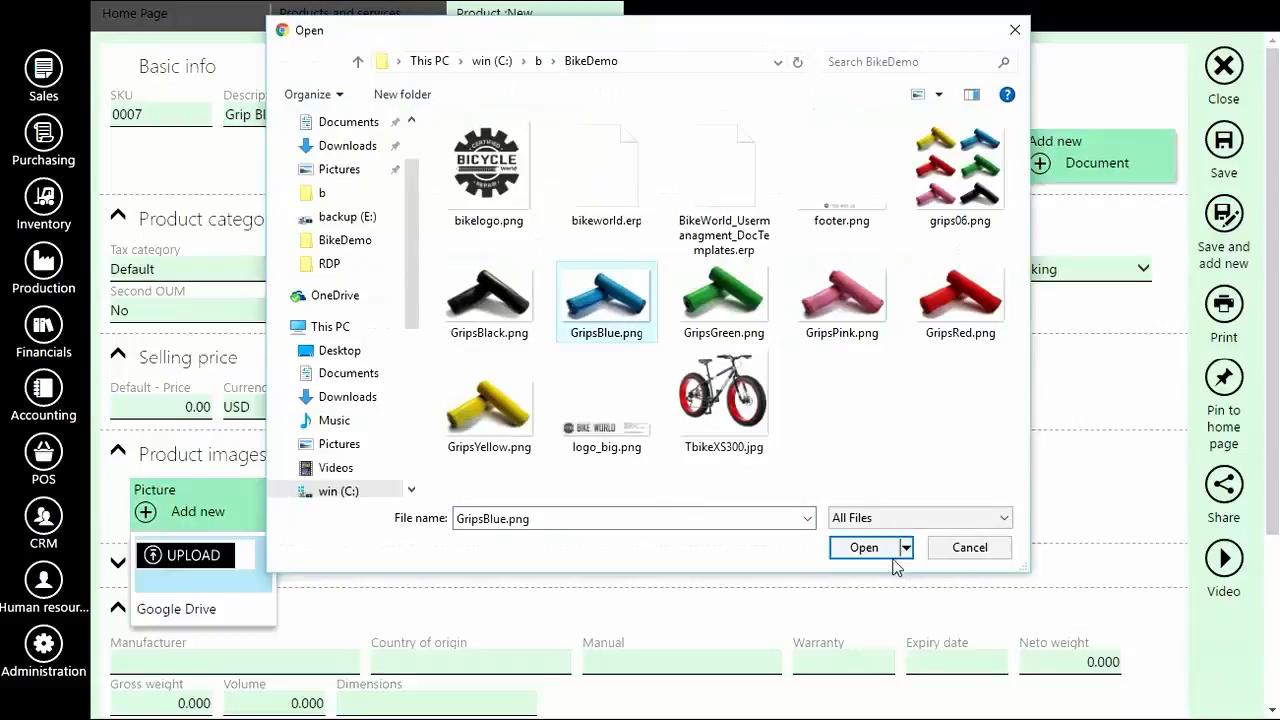
click(864, 548)
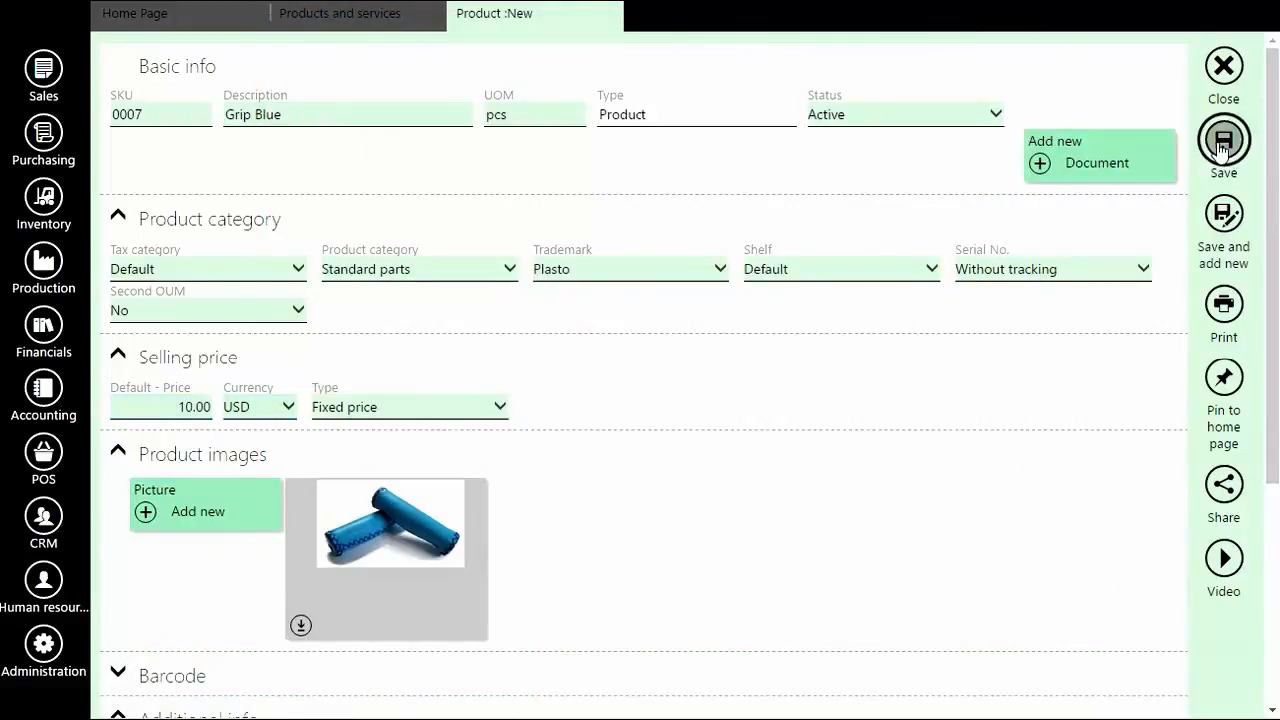
click(1224, 140)
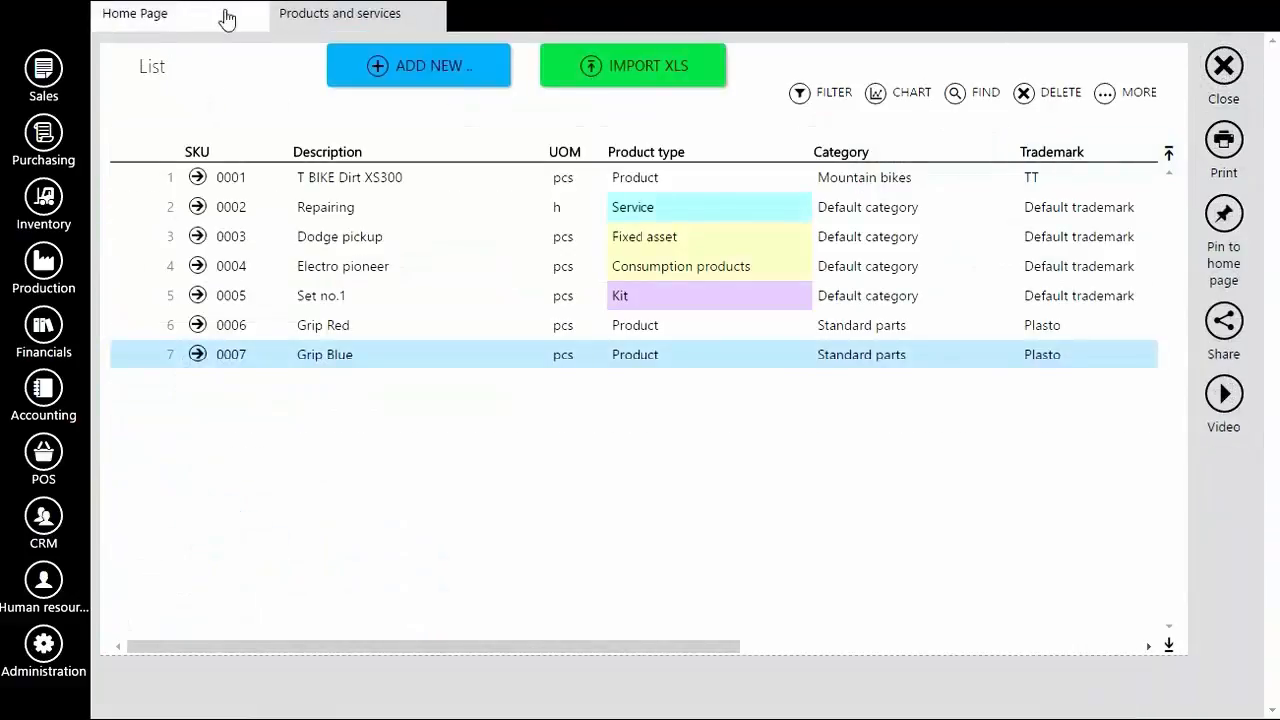
Create a new product Grip Black in Standard parts with trademark Plasto and save it.
click(418, 64)
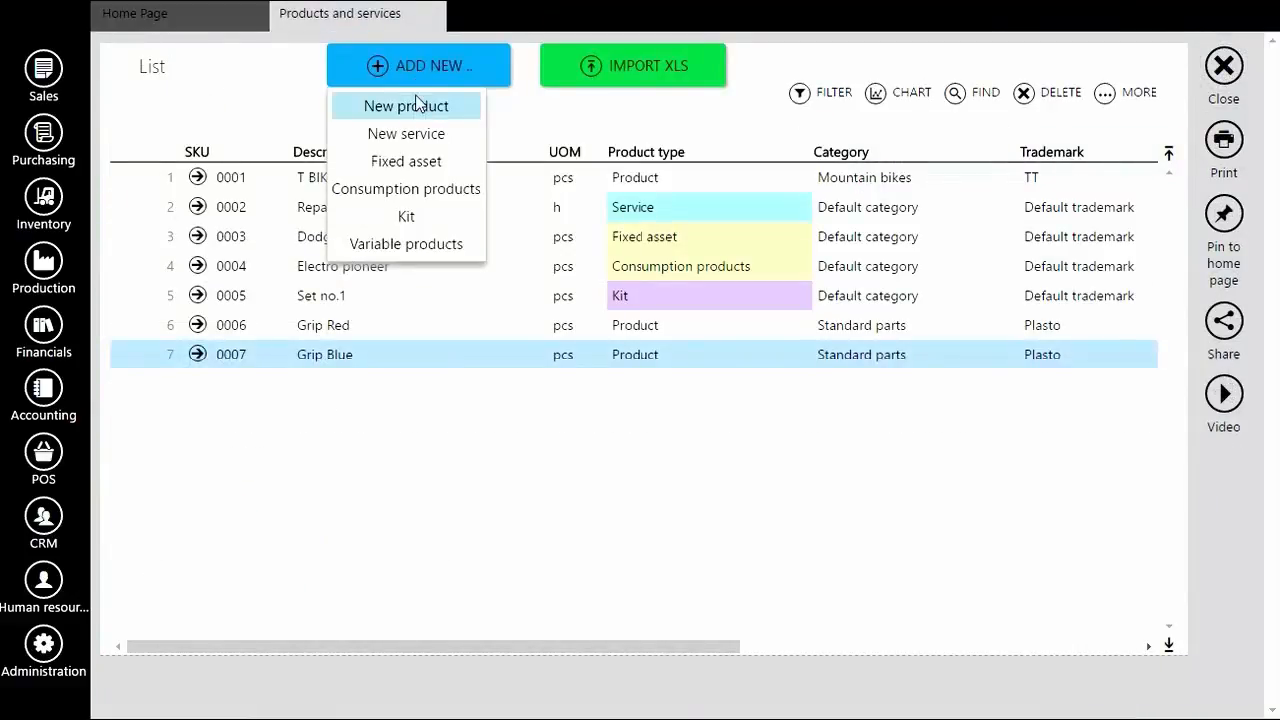
click(406, 104)
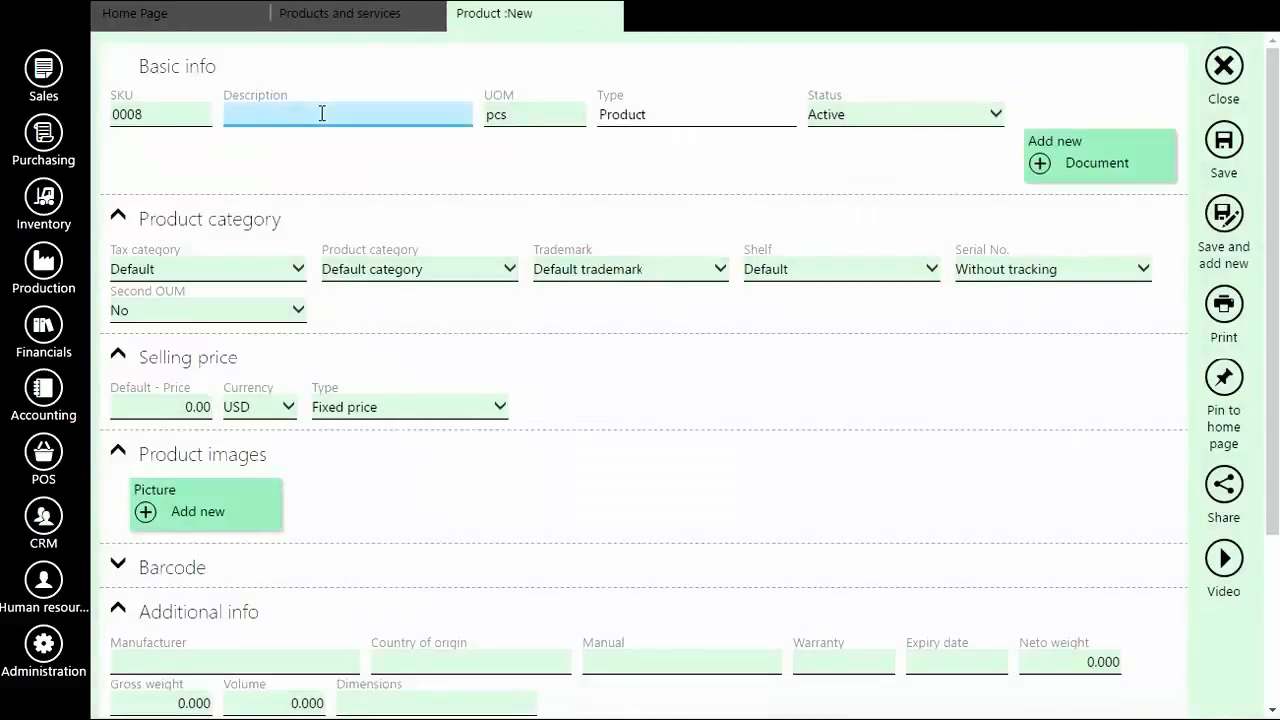
text(Grip)
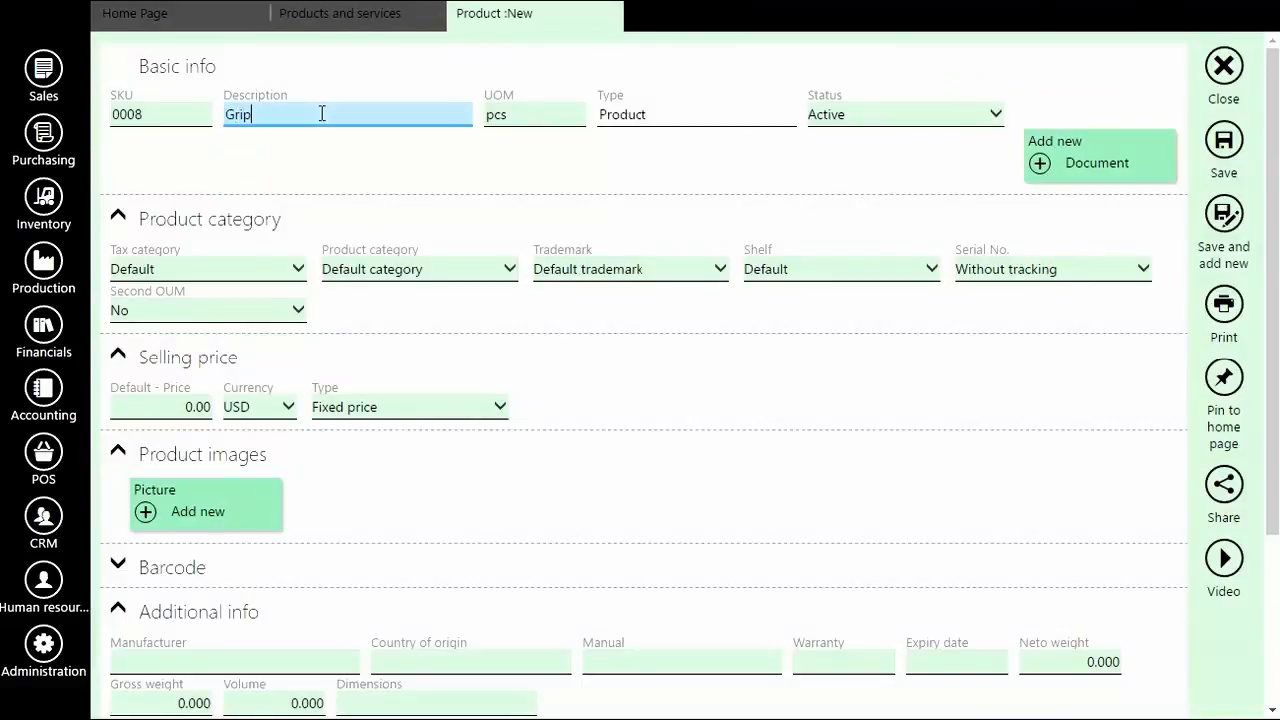
text(Black)
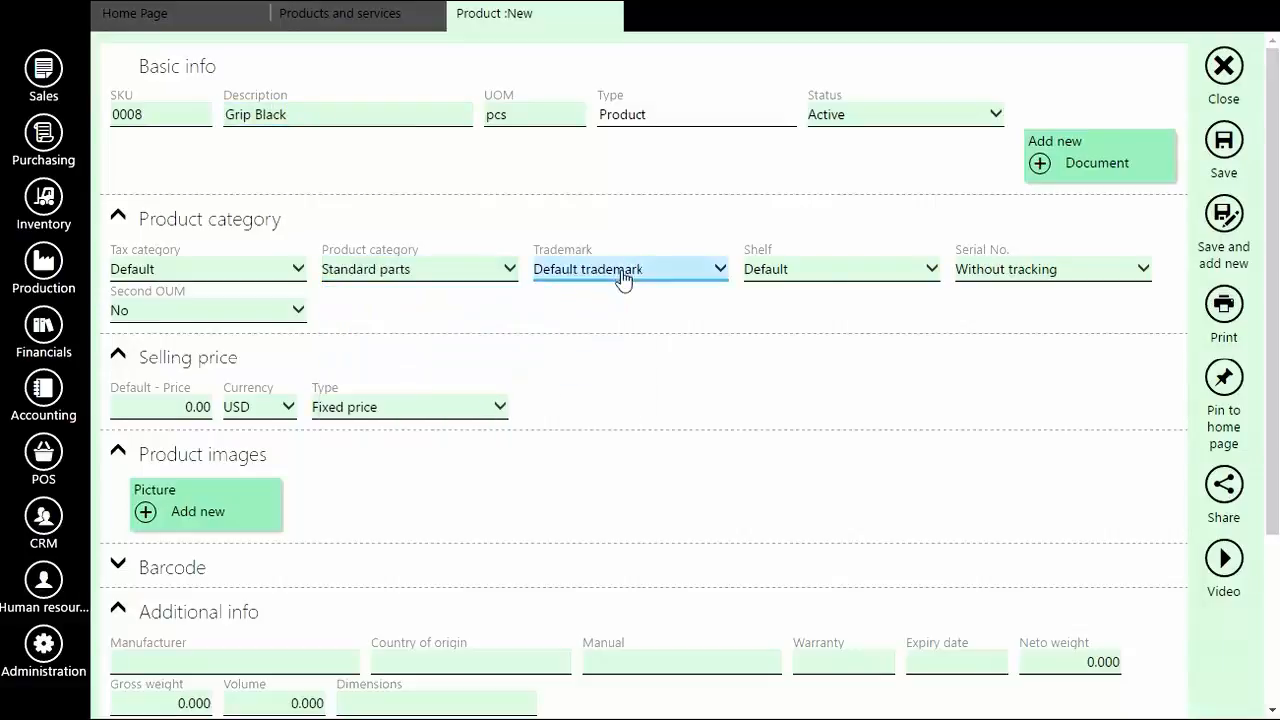
click(1224, 68)
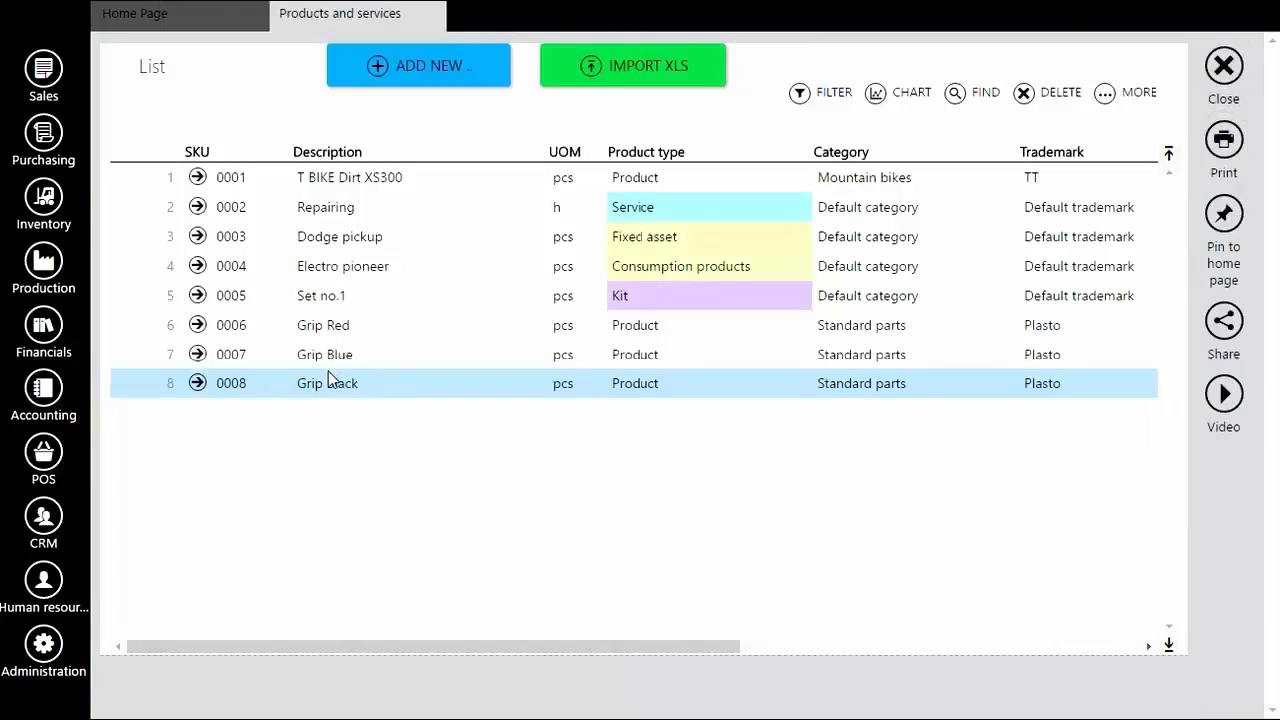
Start a new product record for Grip Green.
click(418, 64)
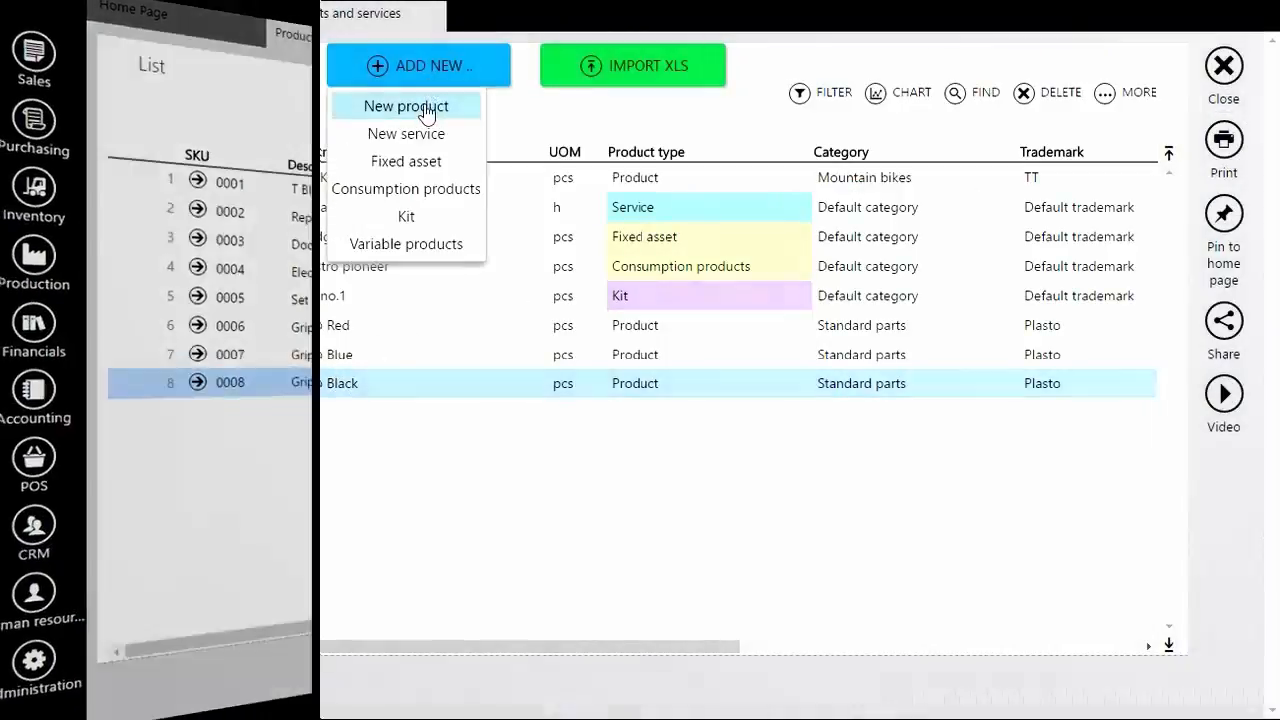
click(406, 106)
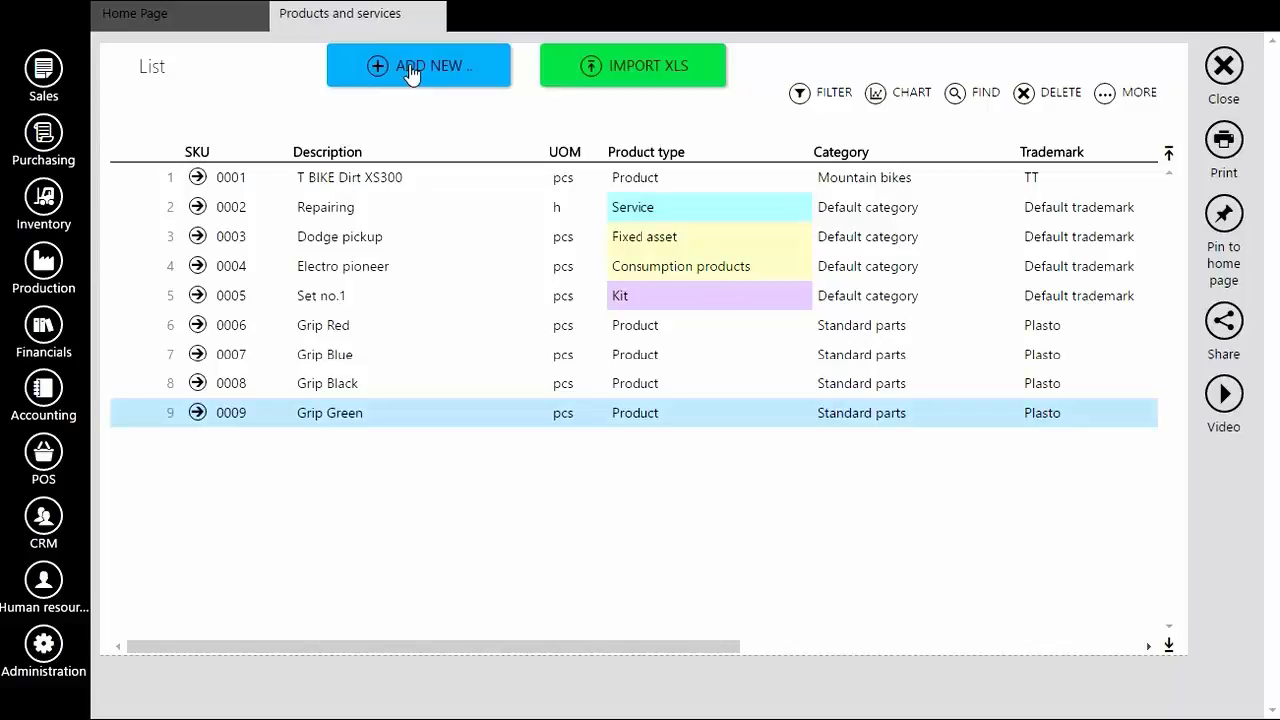
mouse_move(428, 72)
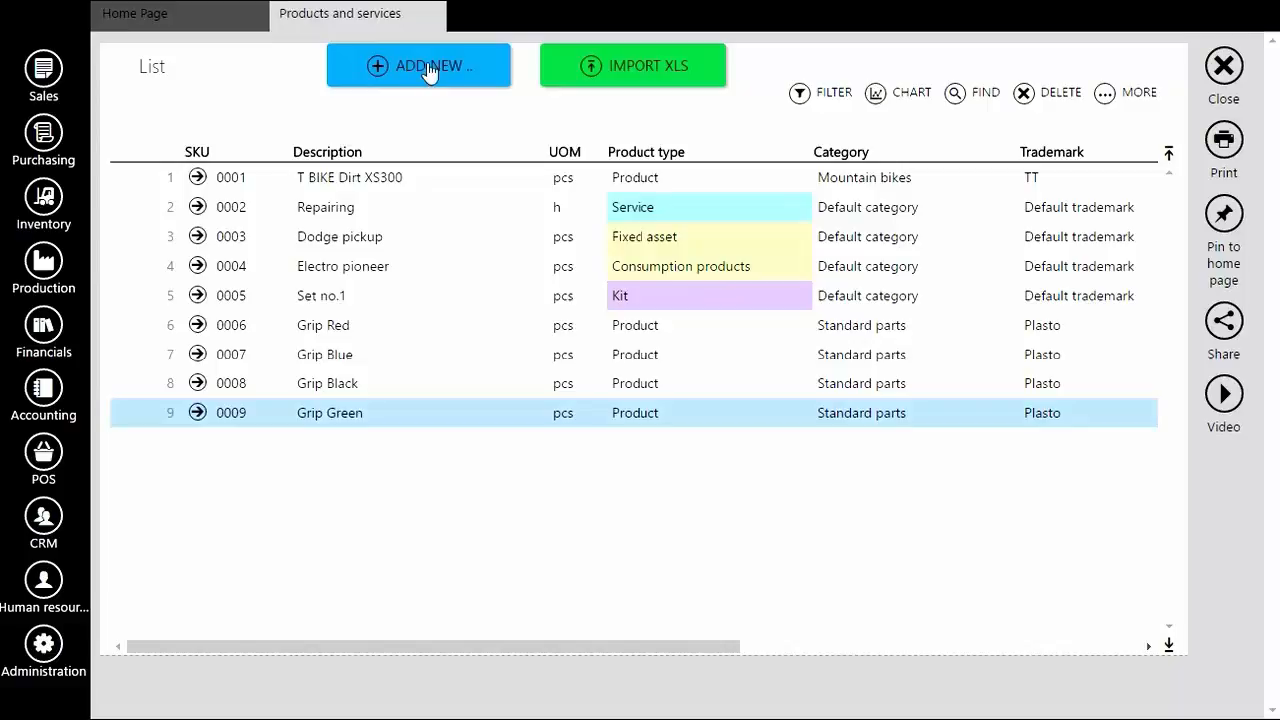
mouse_move(44, 200)
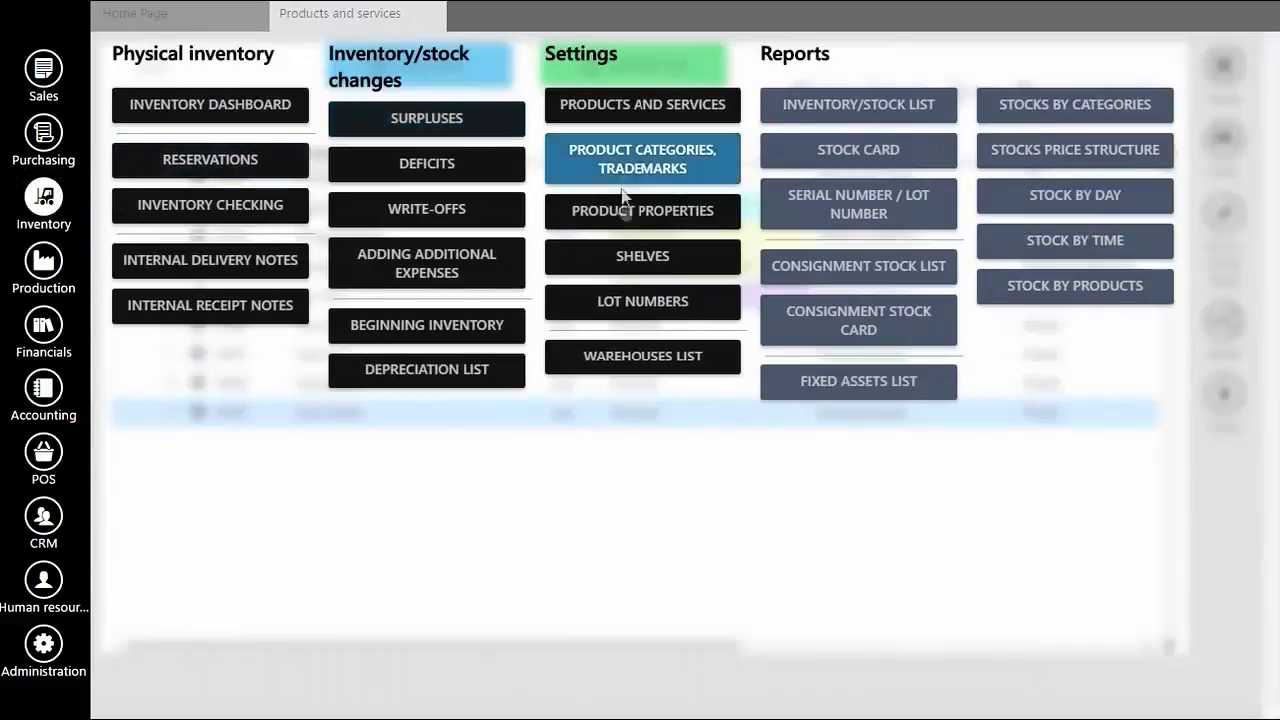
Add Black, Yellow and Pink as values 4–6 of the Color property and save.
click(642, 210)
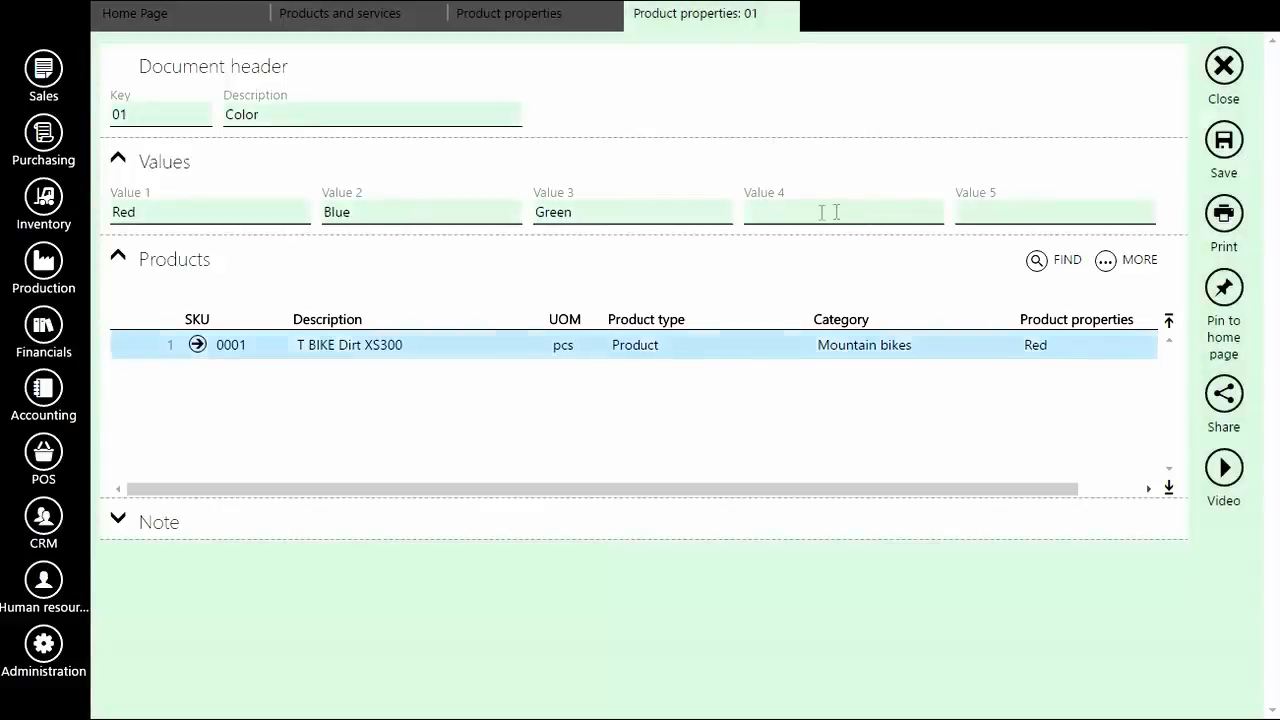
text(Bl)
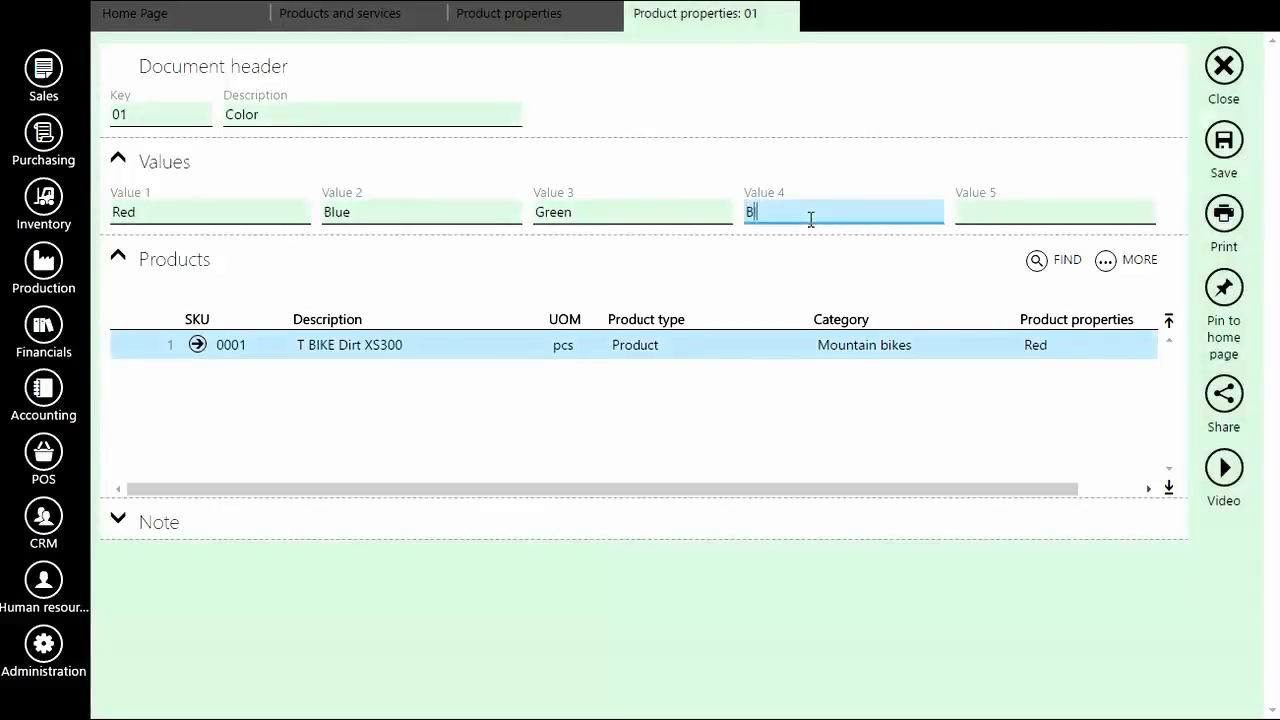
text(Yellow)
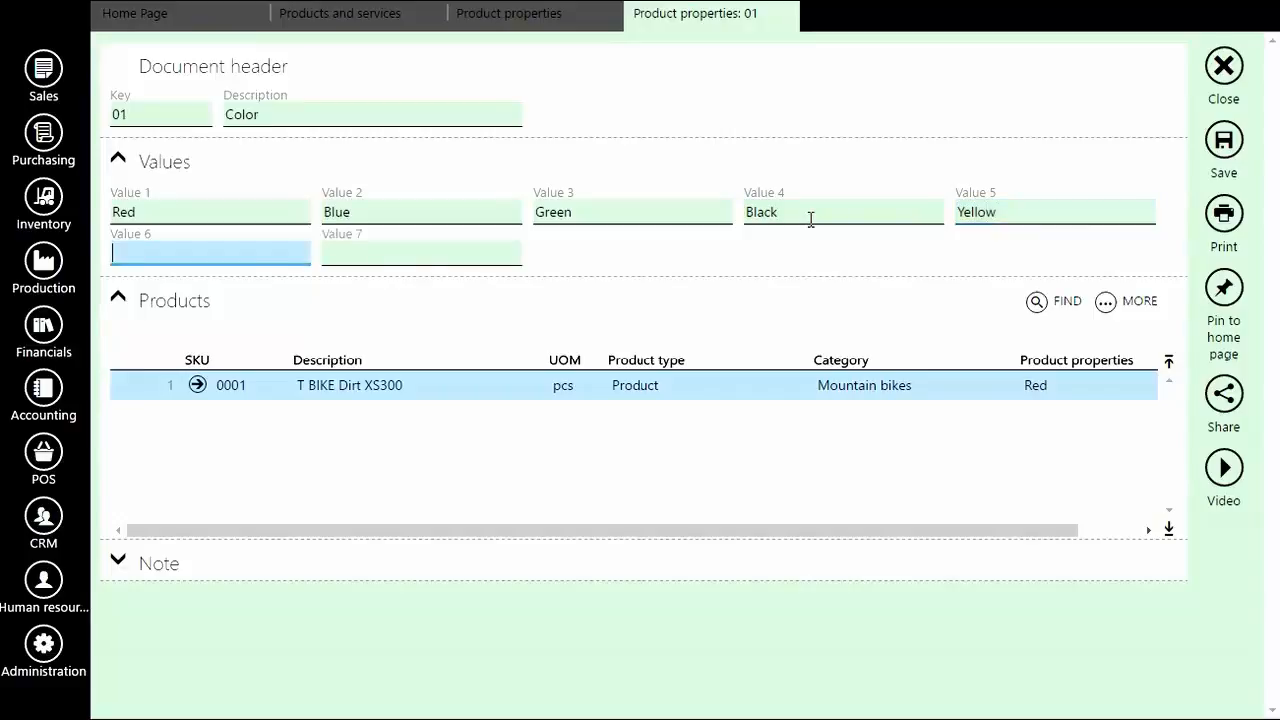
text(Pink)
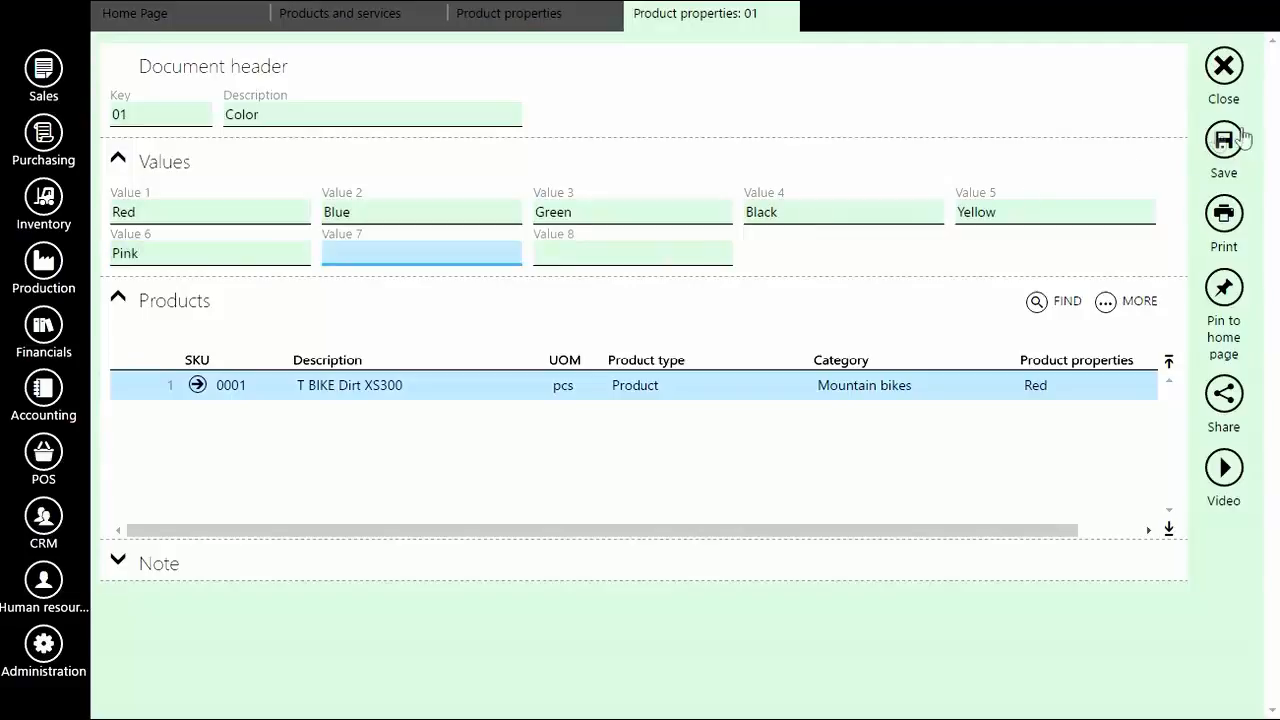
click(1224, 140)
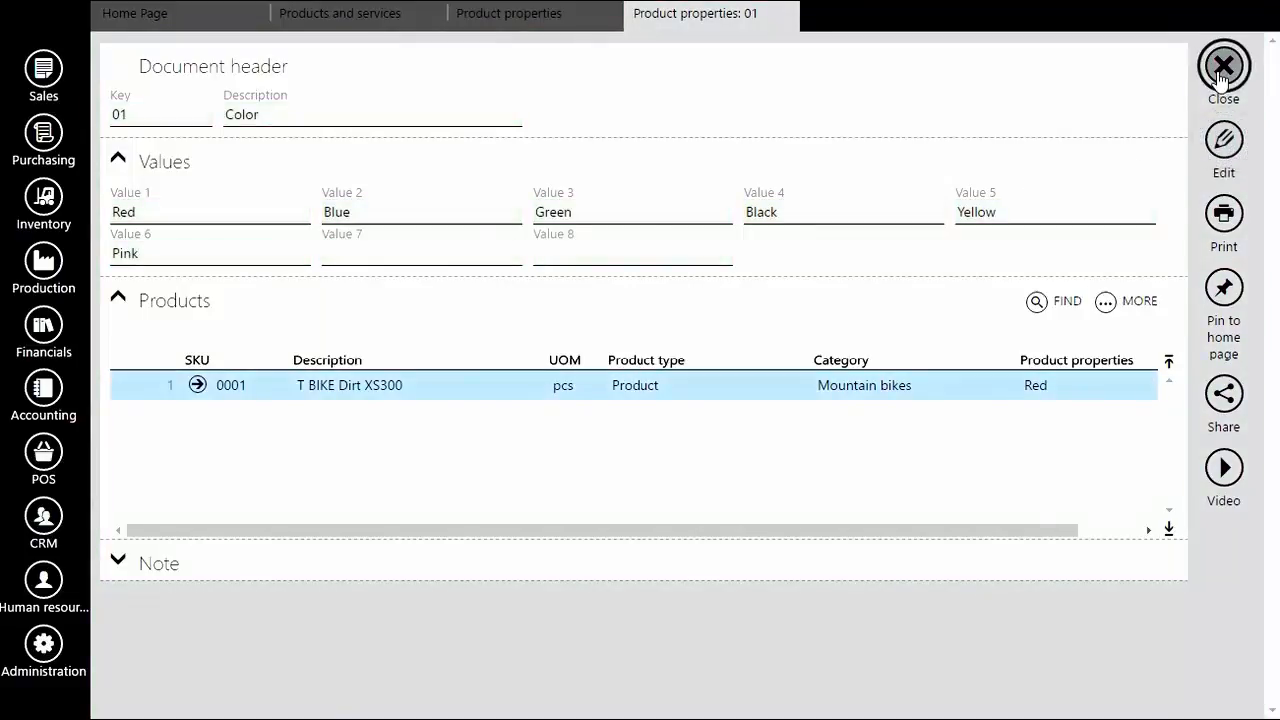
click(1224, 66)
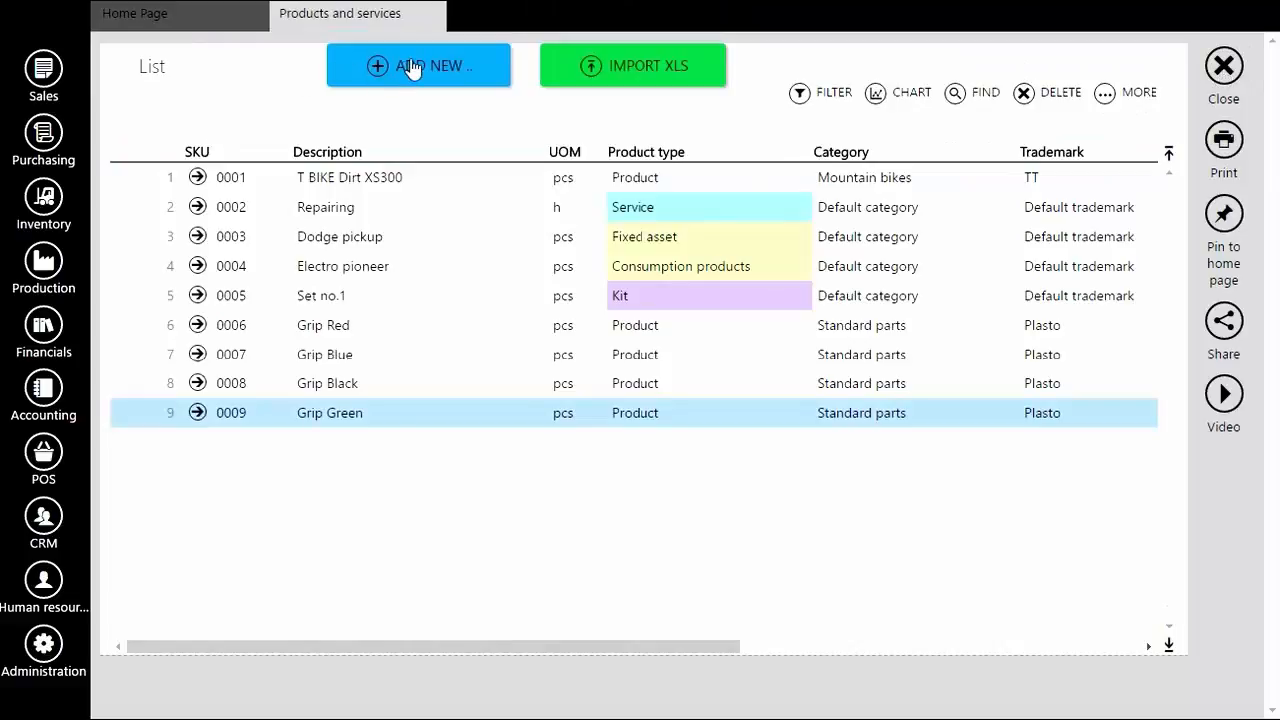
Create a variable product Grip in Standard parts with trademark Plasto.
click(418, 64)
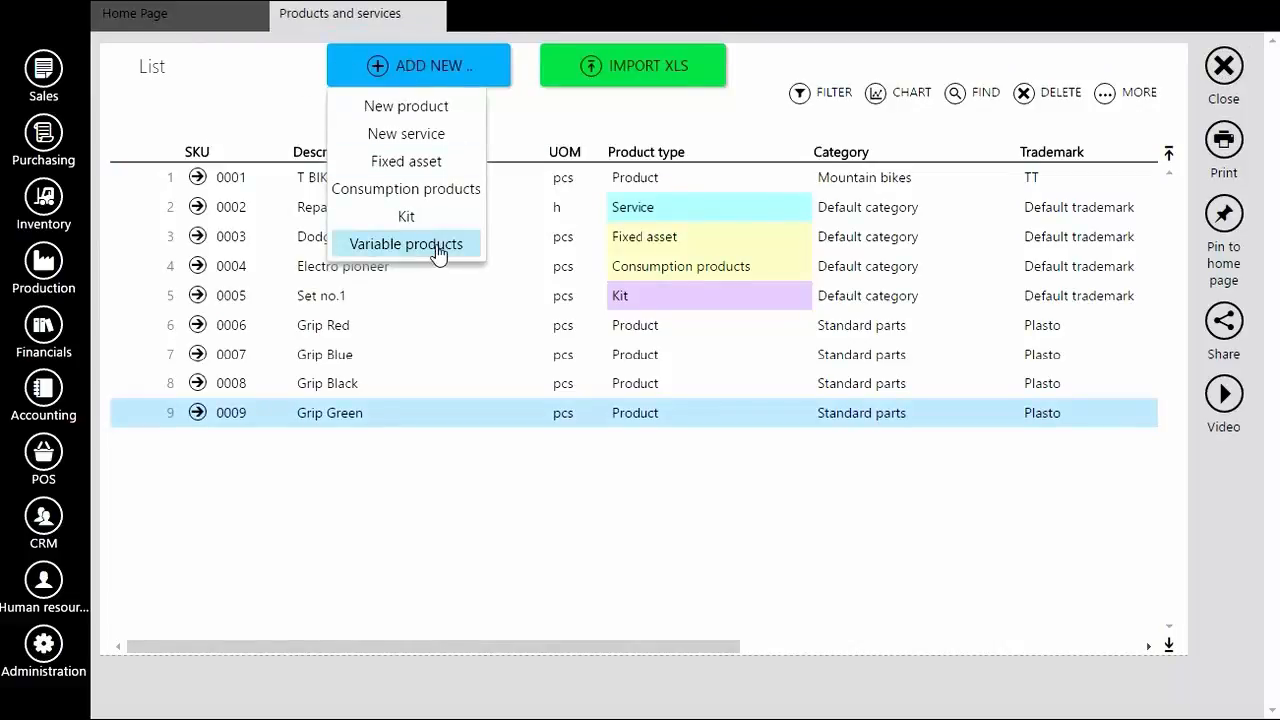
click(406, 244)
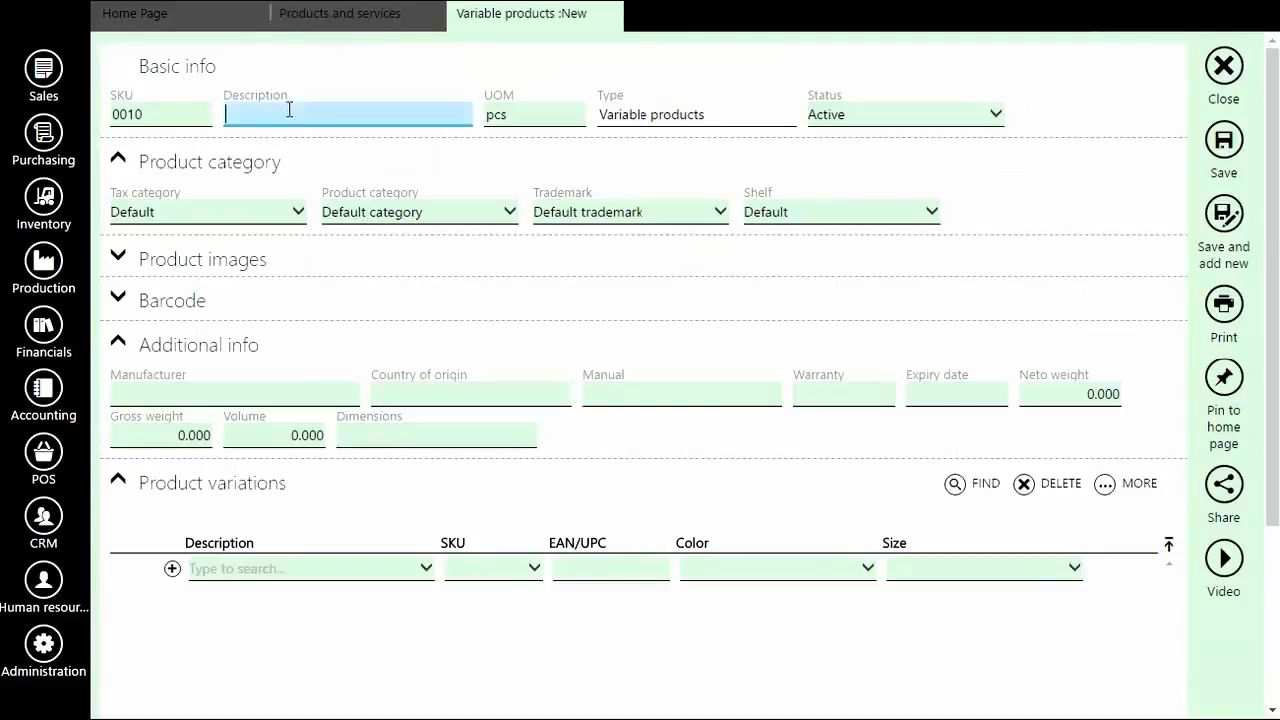
text(Gi)
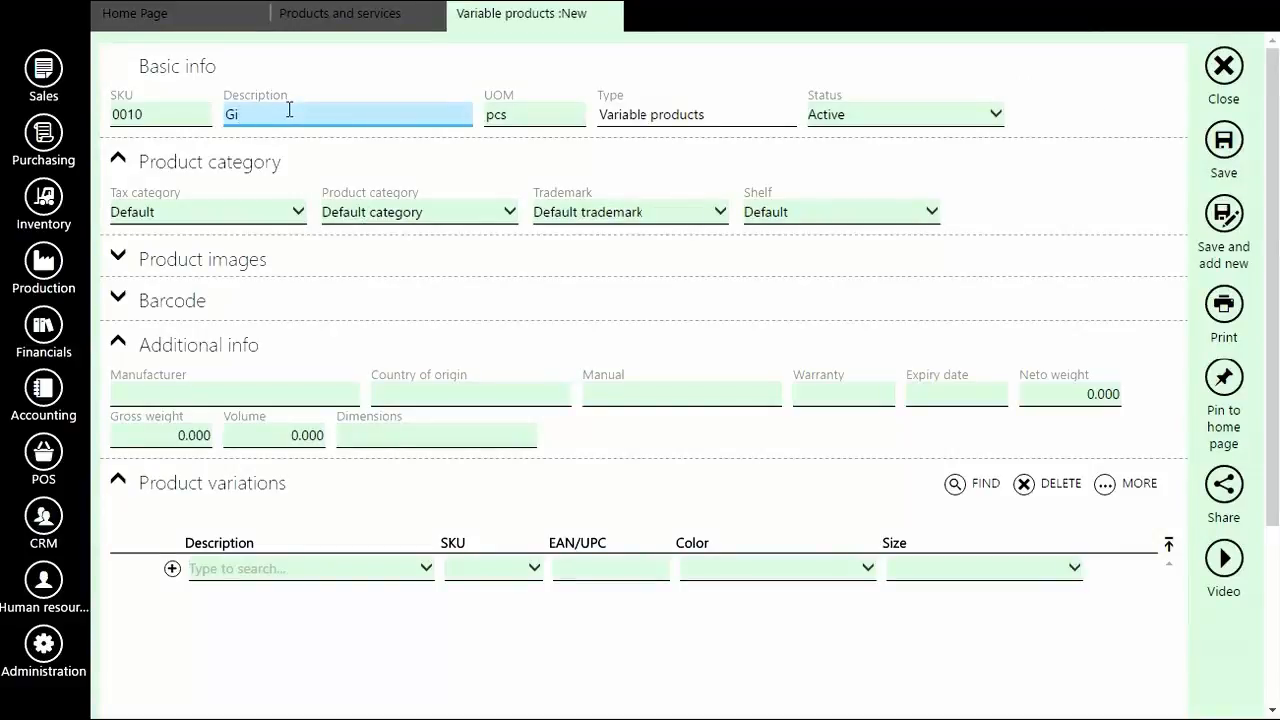
text(rip)
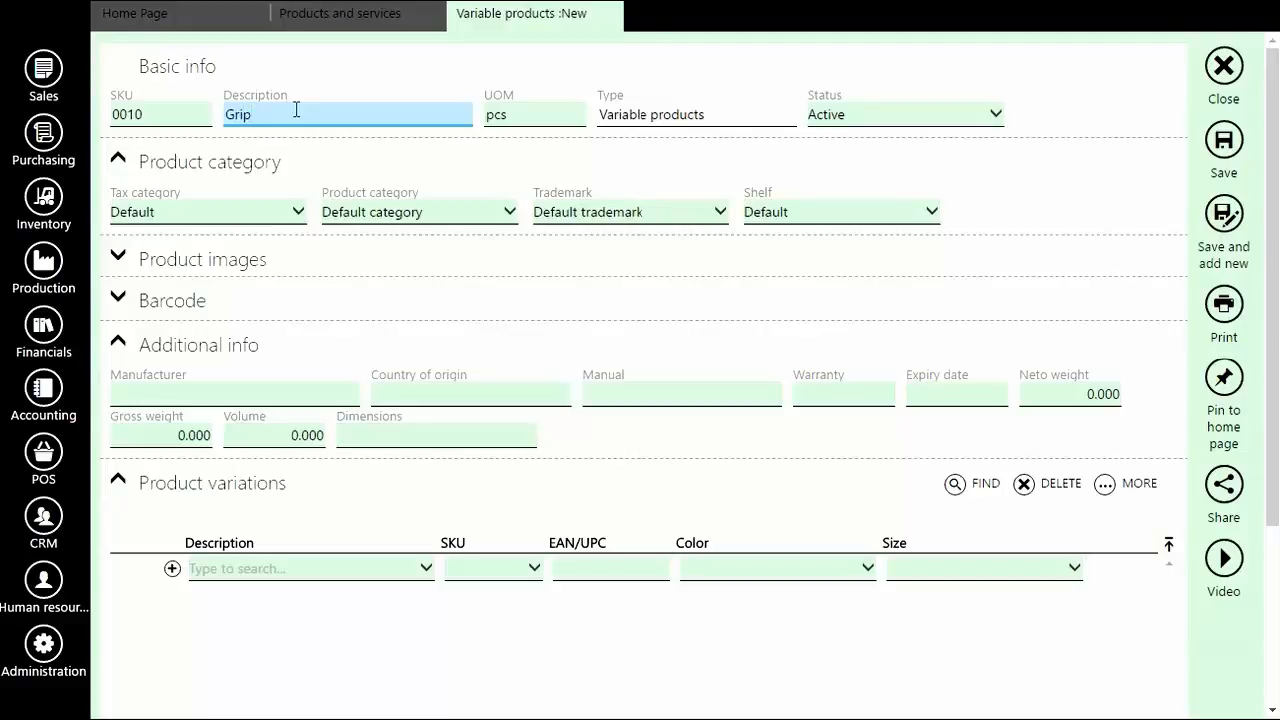
mouse_move(272, 212)
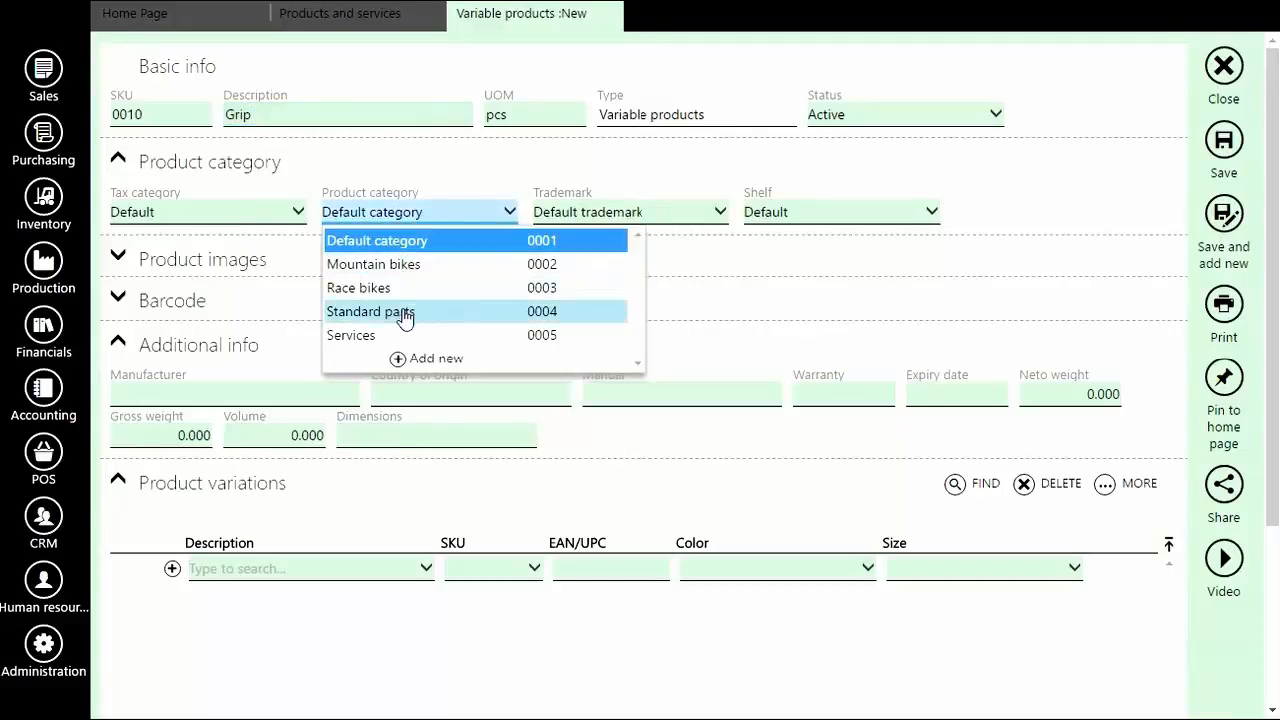
click(368, 312)
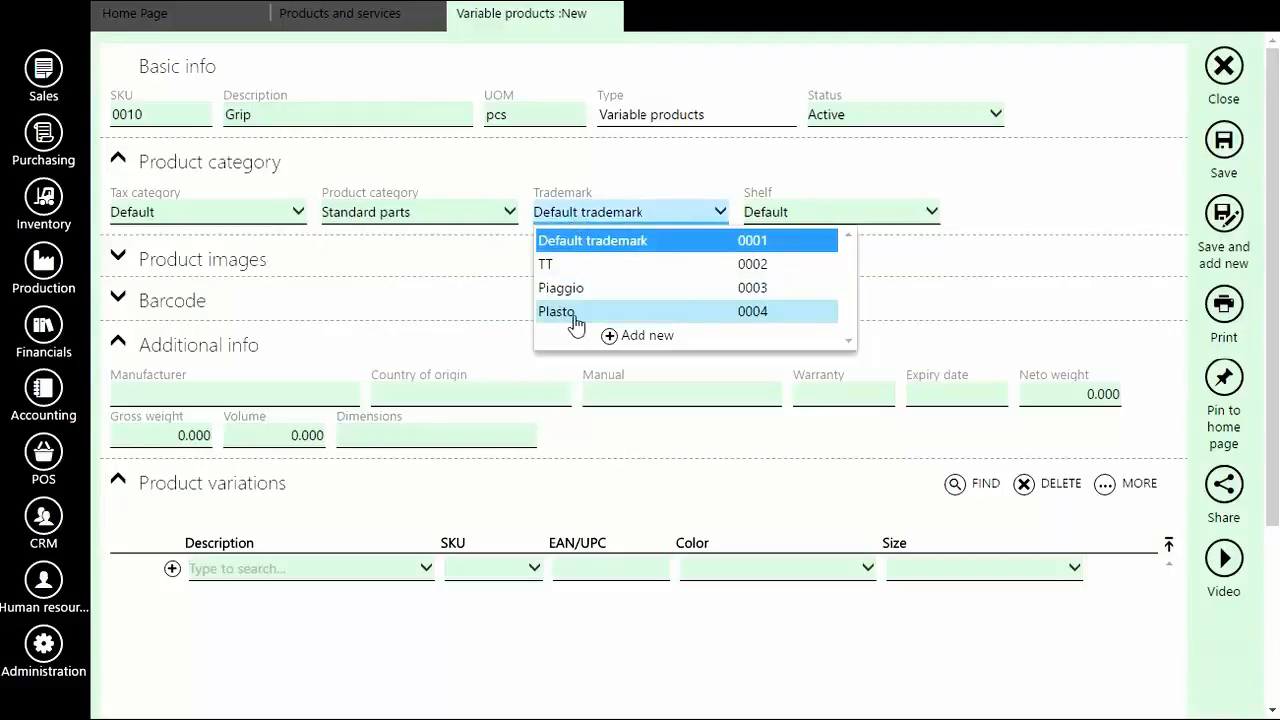
click(556, 312)
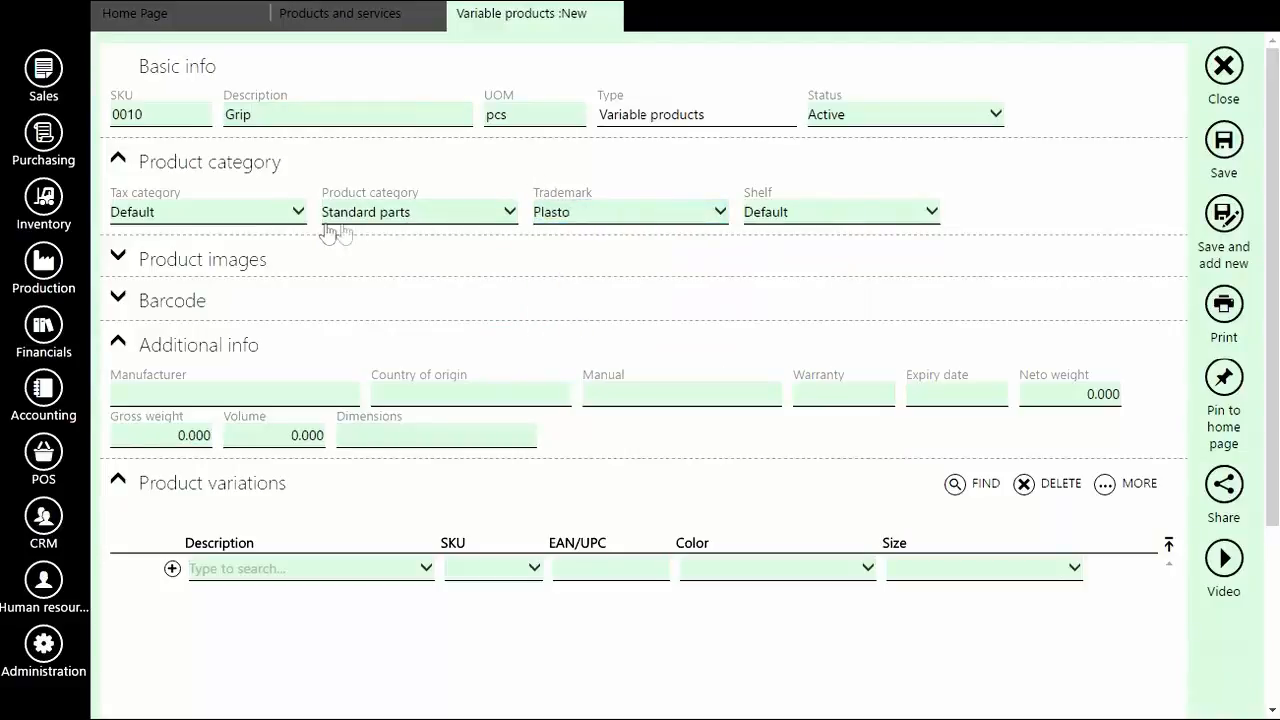
Upload grips06.png as the Grip product's picture.
click(118, 260)
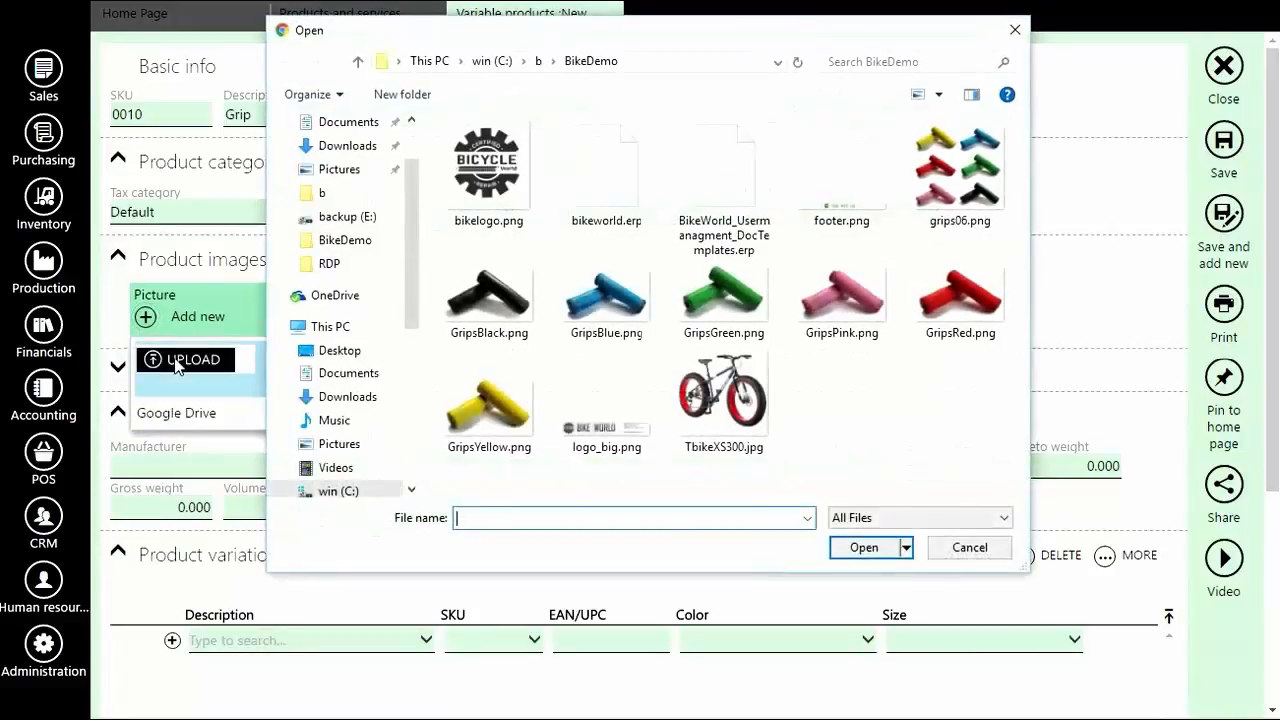
click(958, 170)
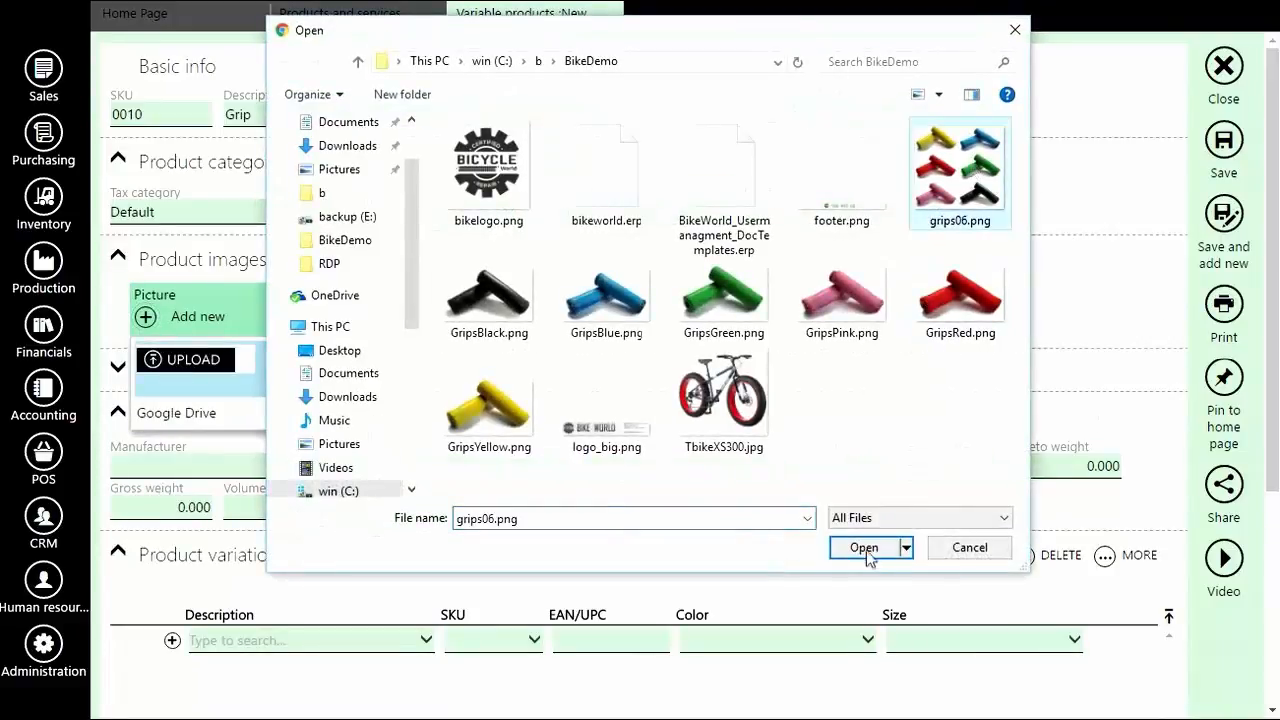
click(862, 548)
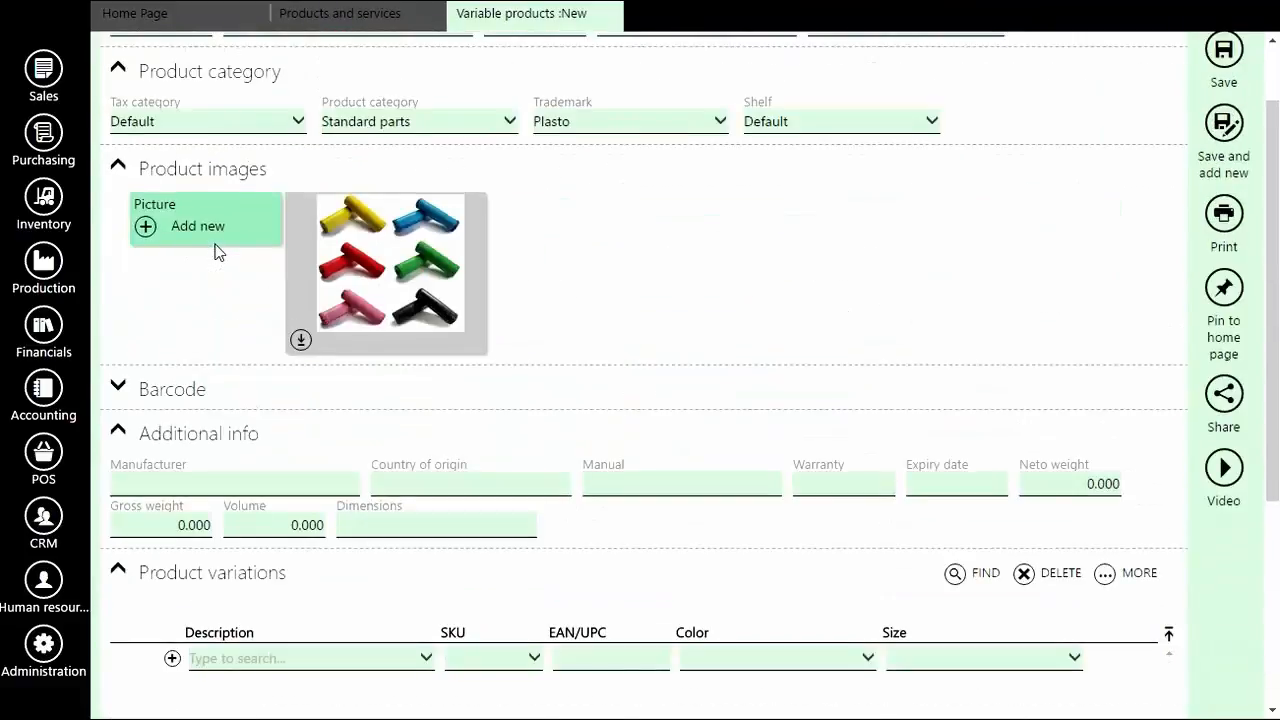
Choose Grip Black (SKU 0008) as the first variation row of Grip.
scroll(down, 3)
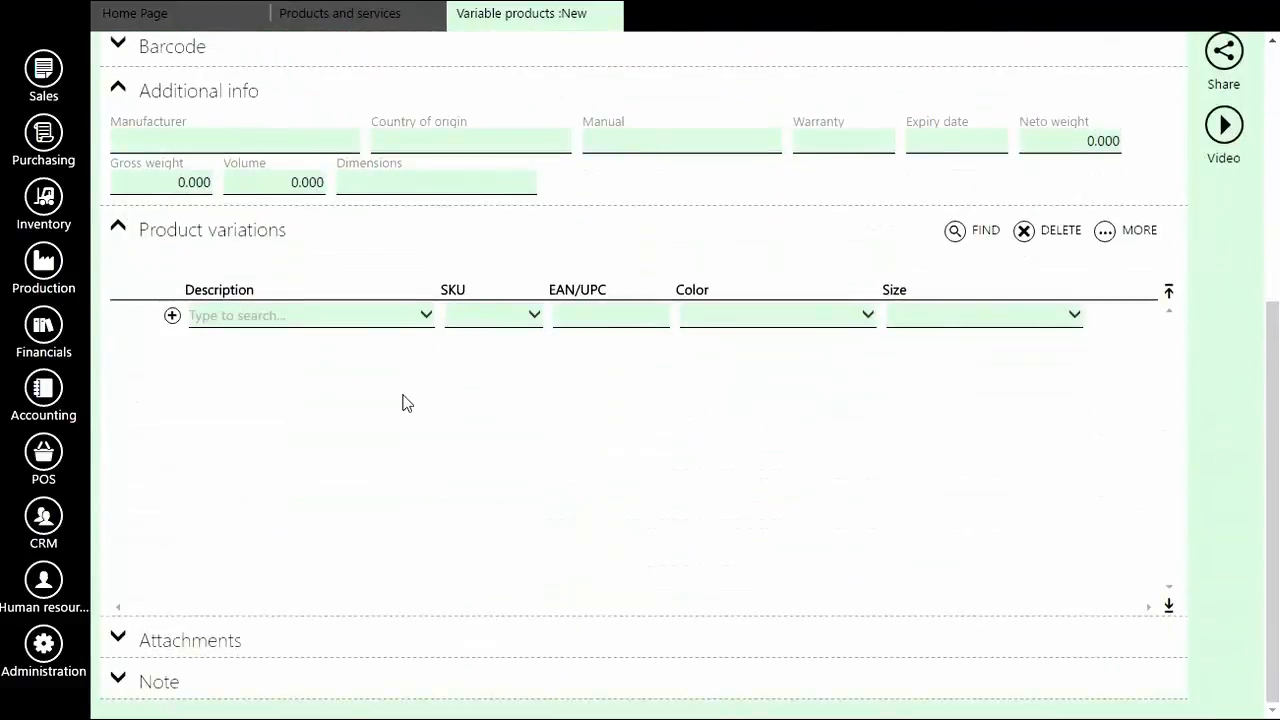
mouse_move(444, 464)
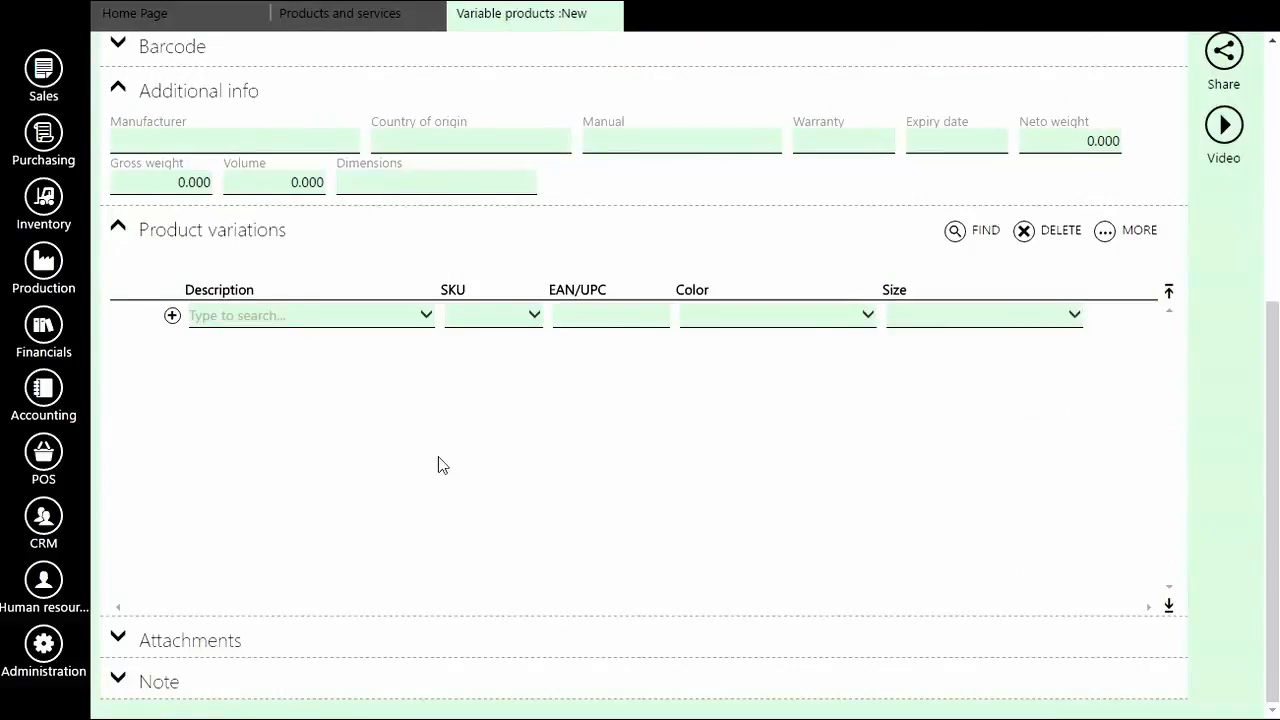
mouse_move(270, 296)
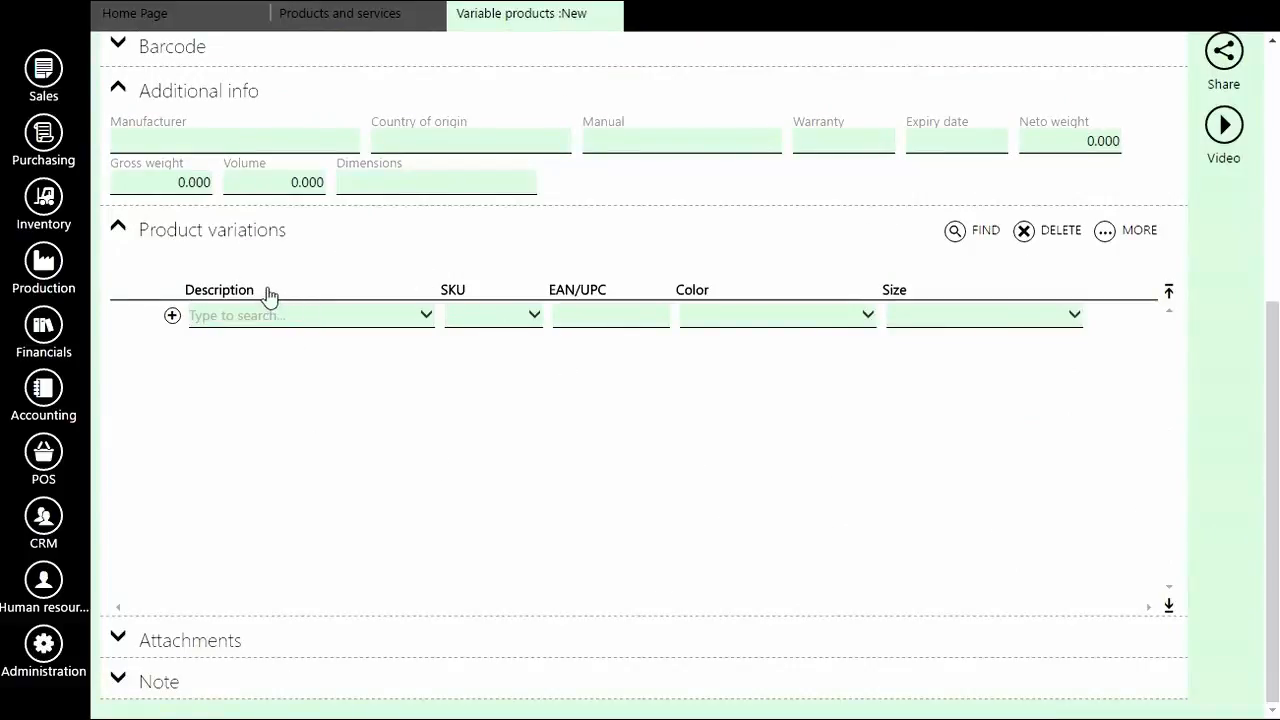
mouse_move(332, 320)
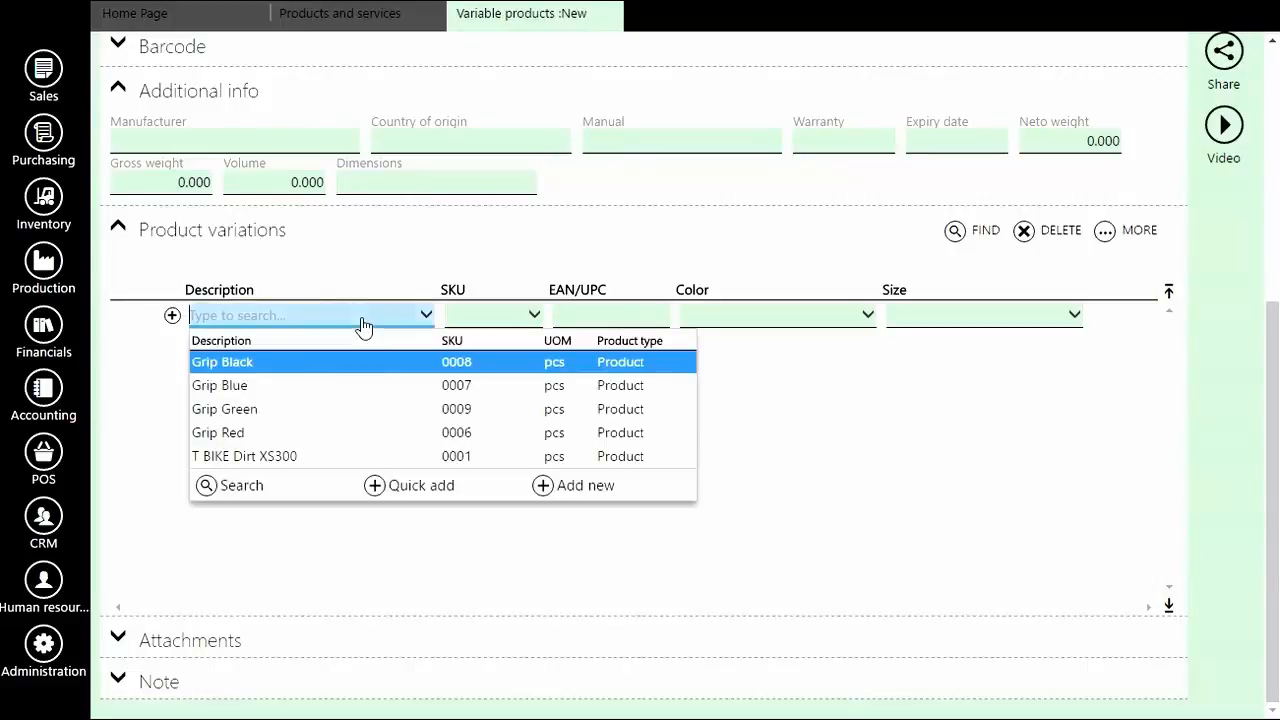
click(222, 360)
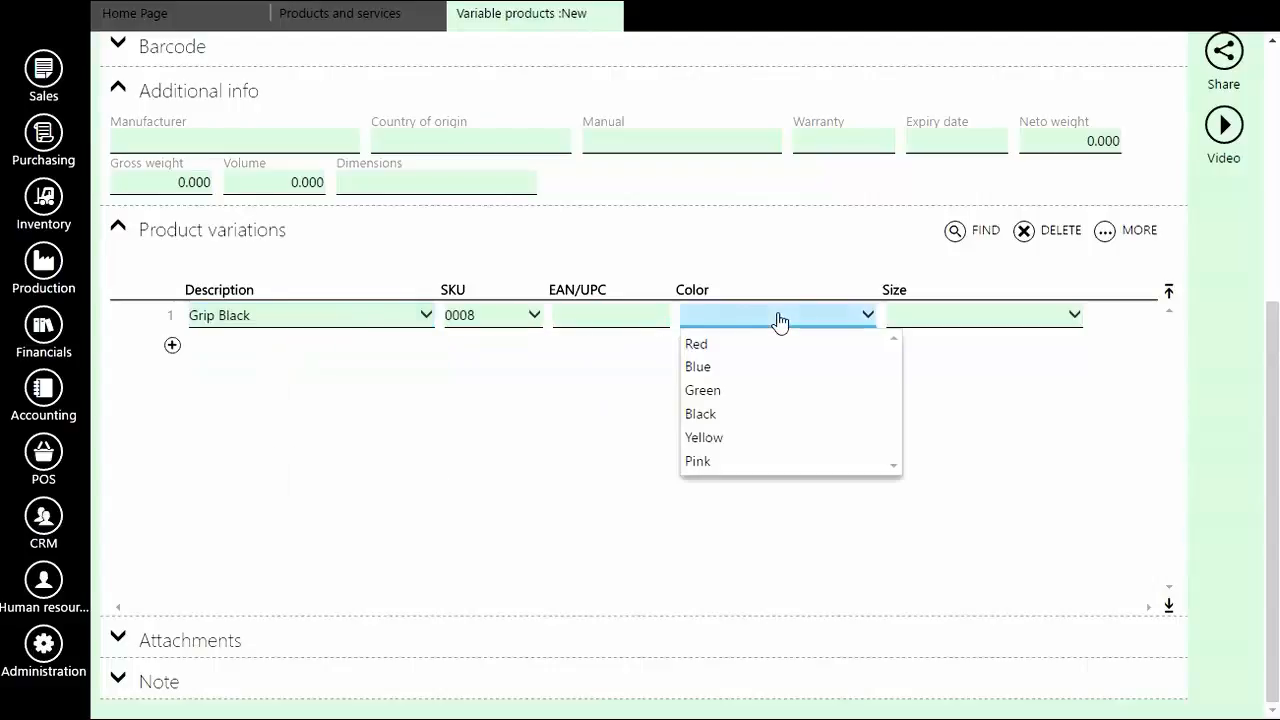
mouse_move(724, 414)
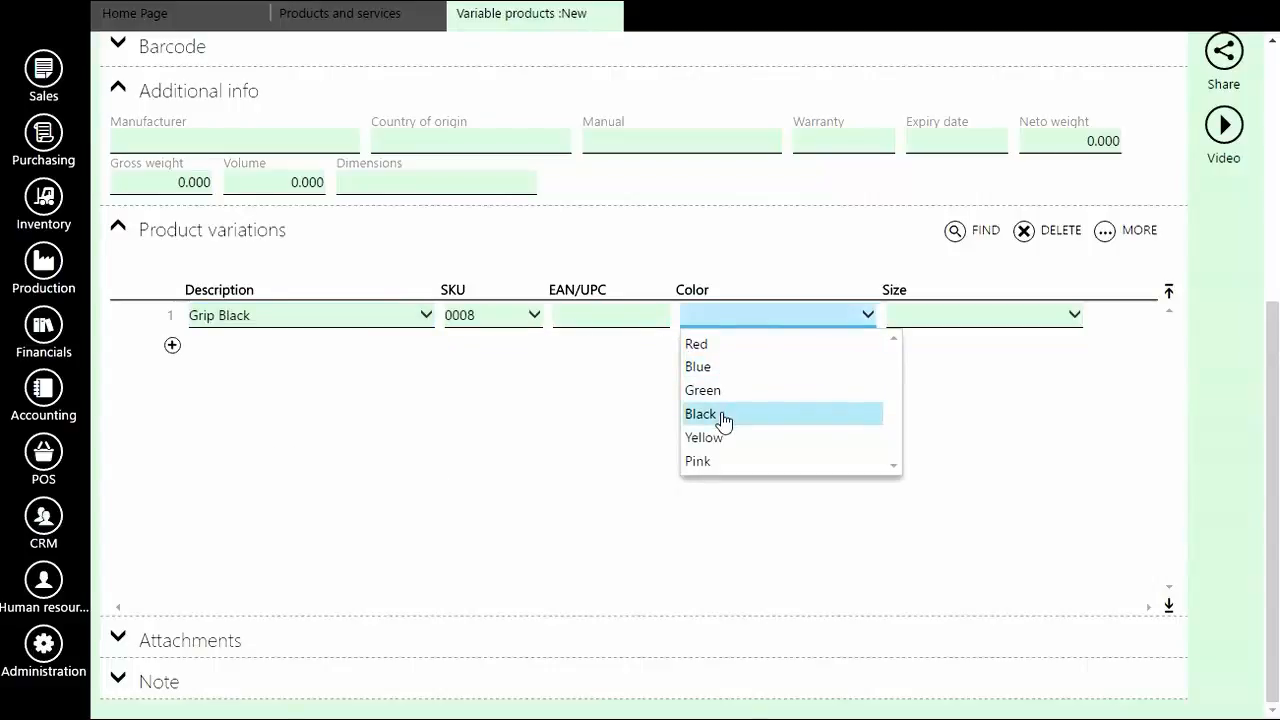